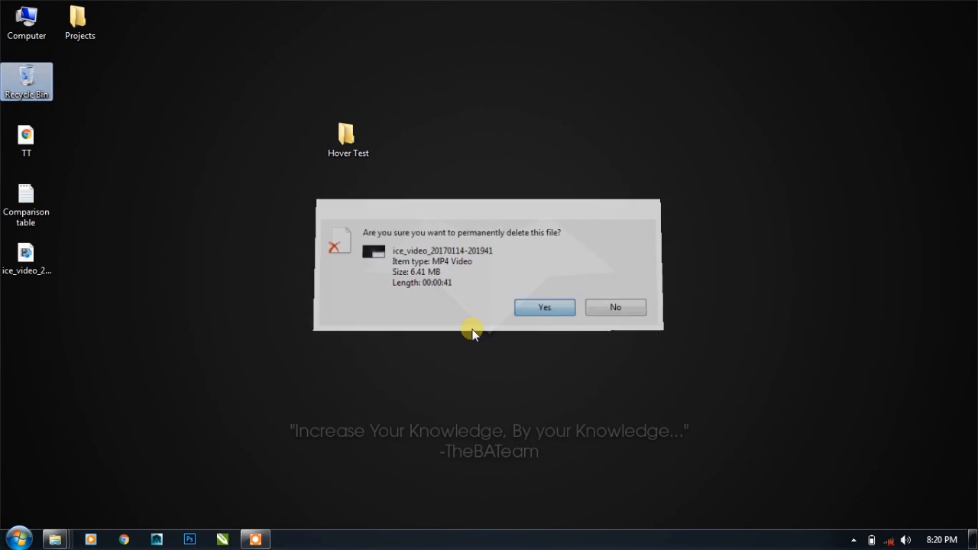
Step: Confirm permanently deleting the video file, then refresh the desktop twice
left_click(544, 306)
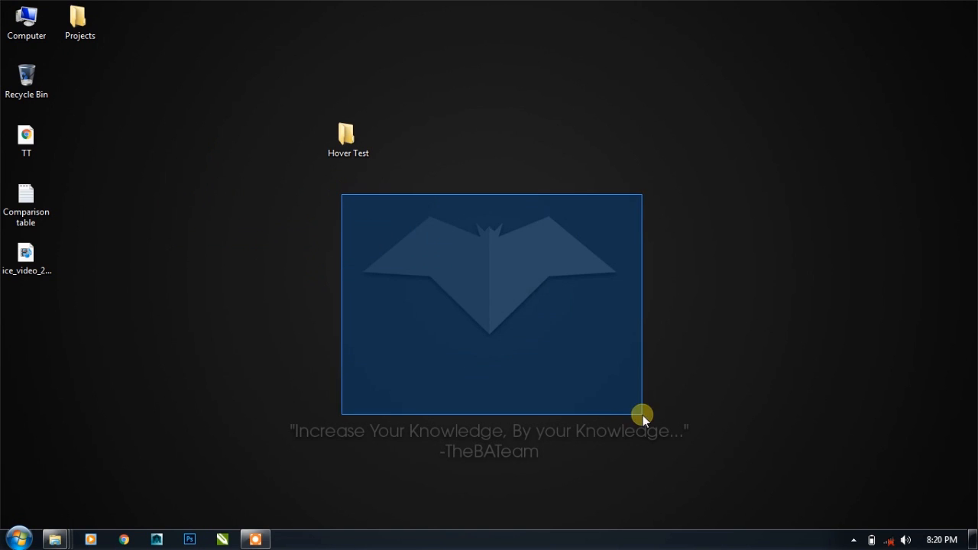
right_click(642, 415)
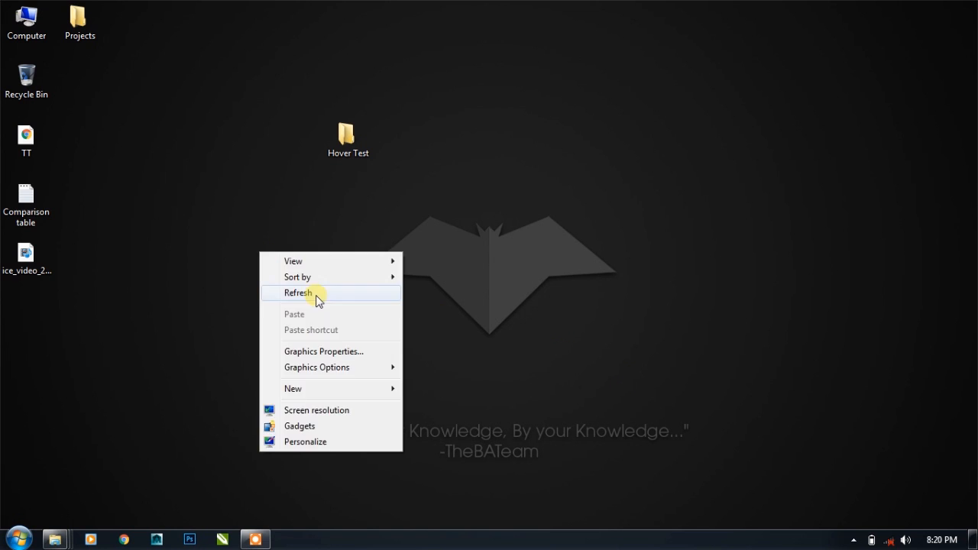
left_click(298, 293)
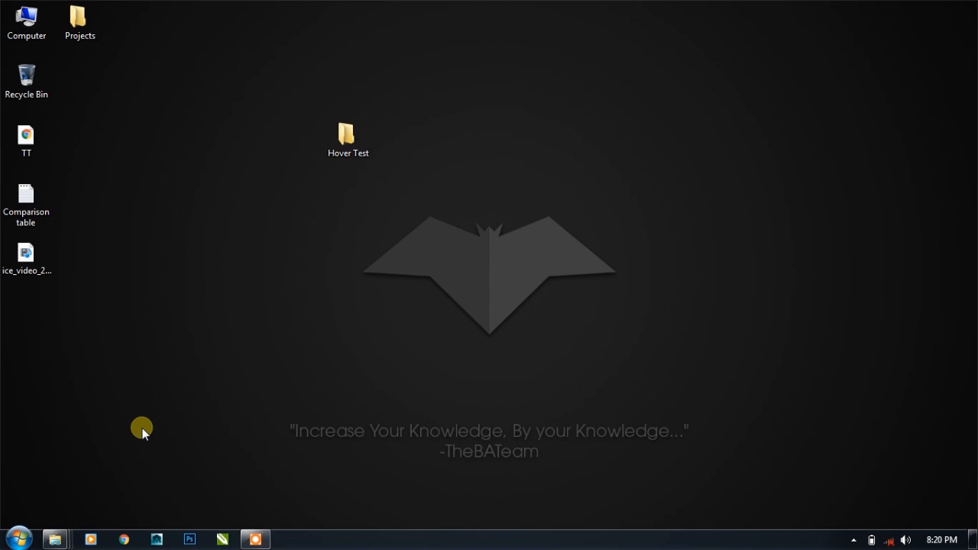
mouse_move(455, 360)
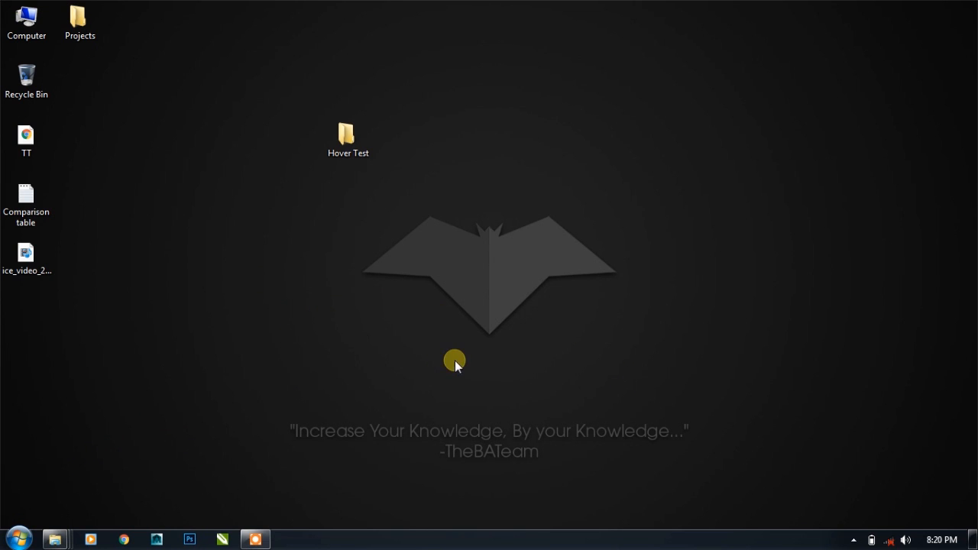
left_click_drag(455, 360, 619, 359)
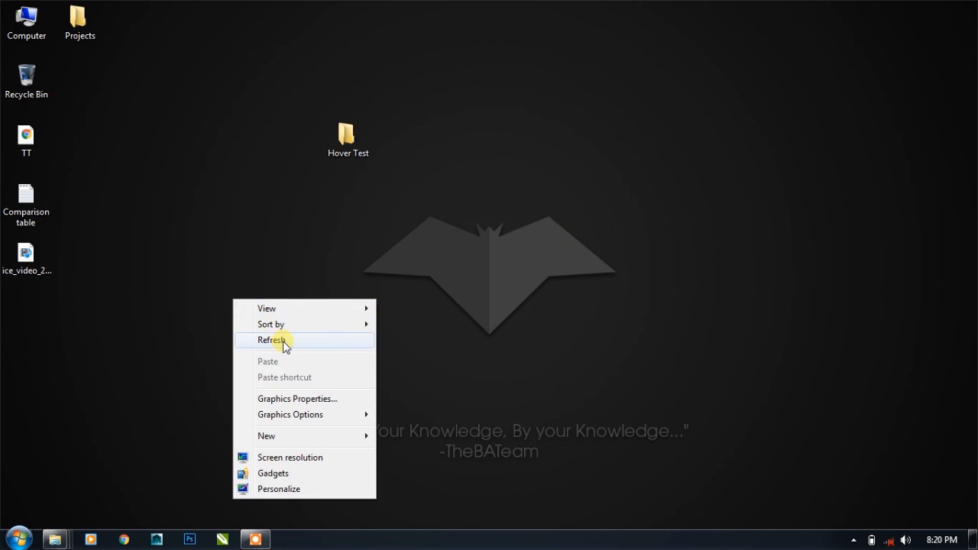
left_click(273, 340)
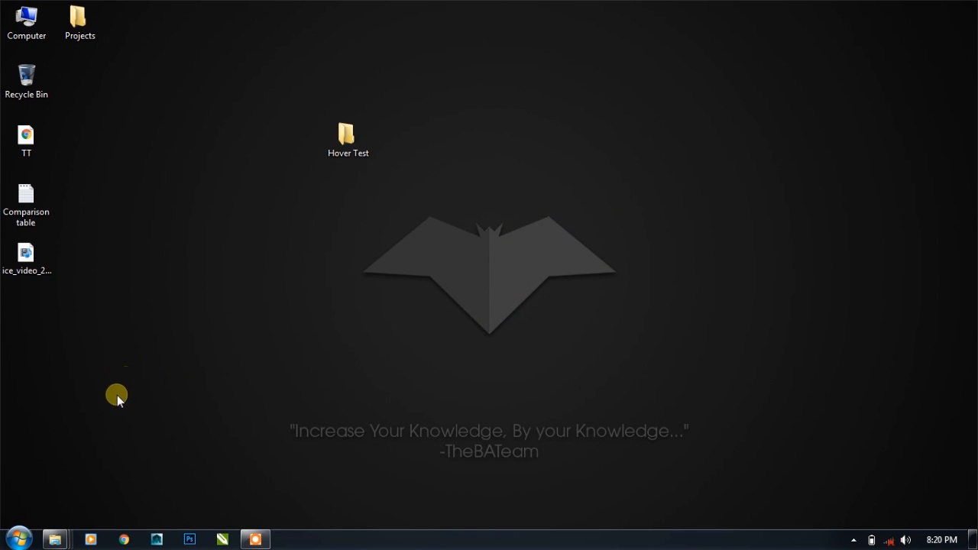
mouse_move(53, 540)
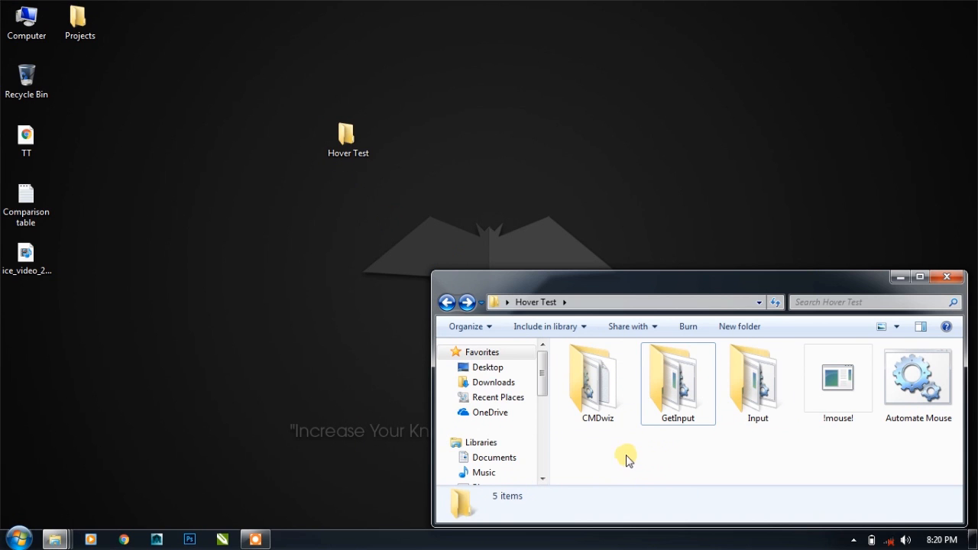
Step: Select the CMDwiz, GetInput and Input plugin folders inside Hover Test
left_click(757, 382)
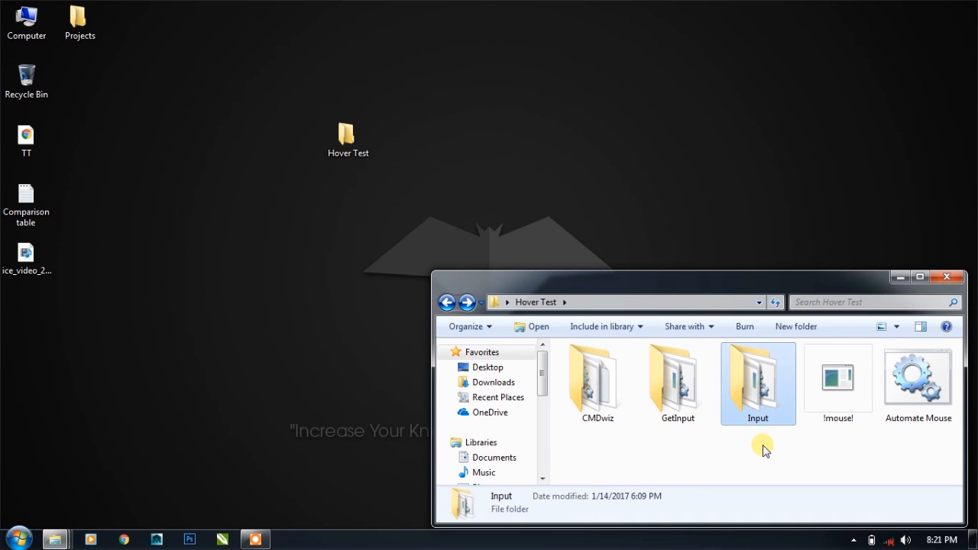
mouse_move(768, 442)
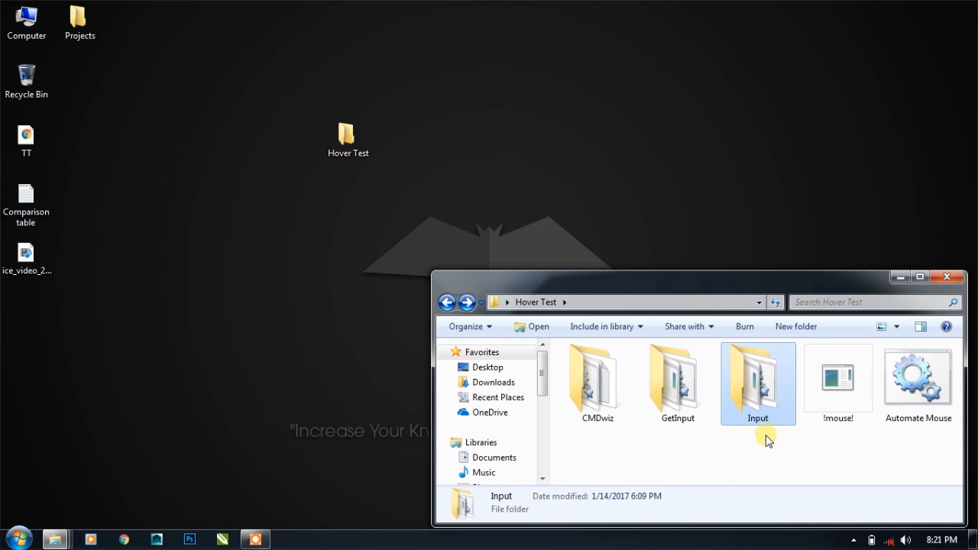
mouse_move(751, 395)
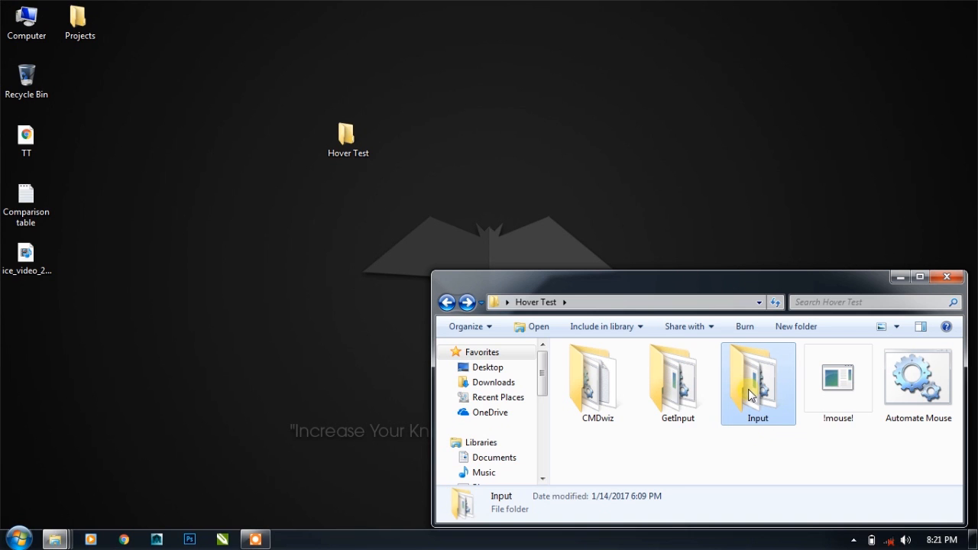
left_click(677, 378)
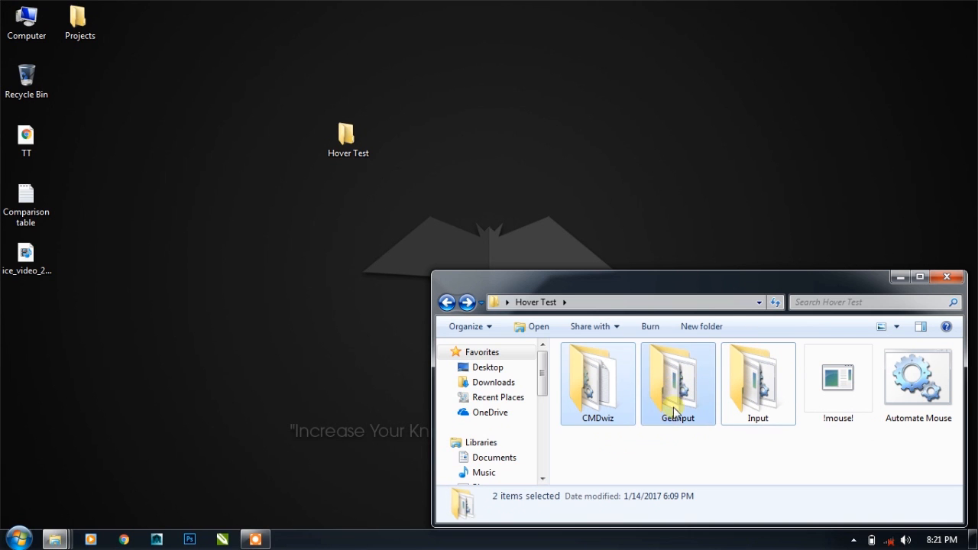
mouse_move(659, 400)
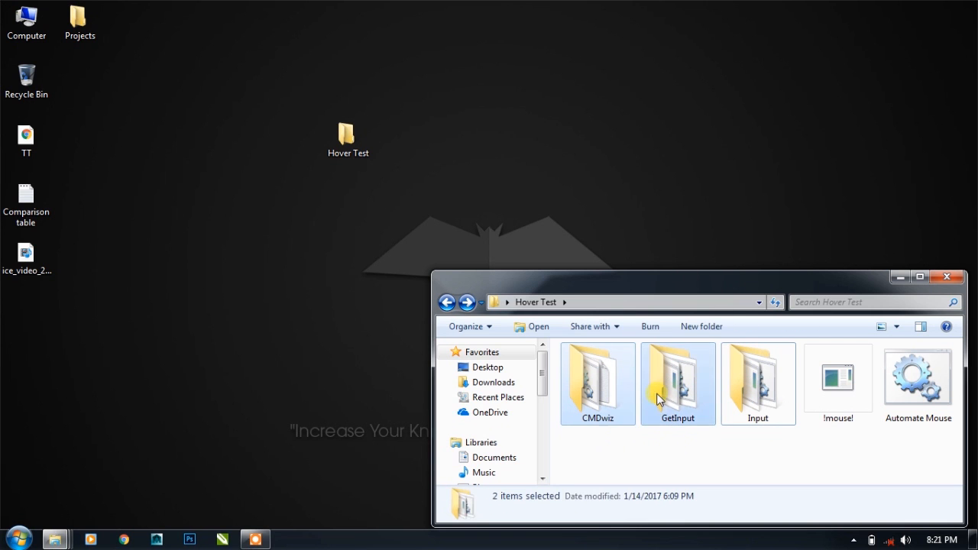
left_click(757, 382)
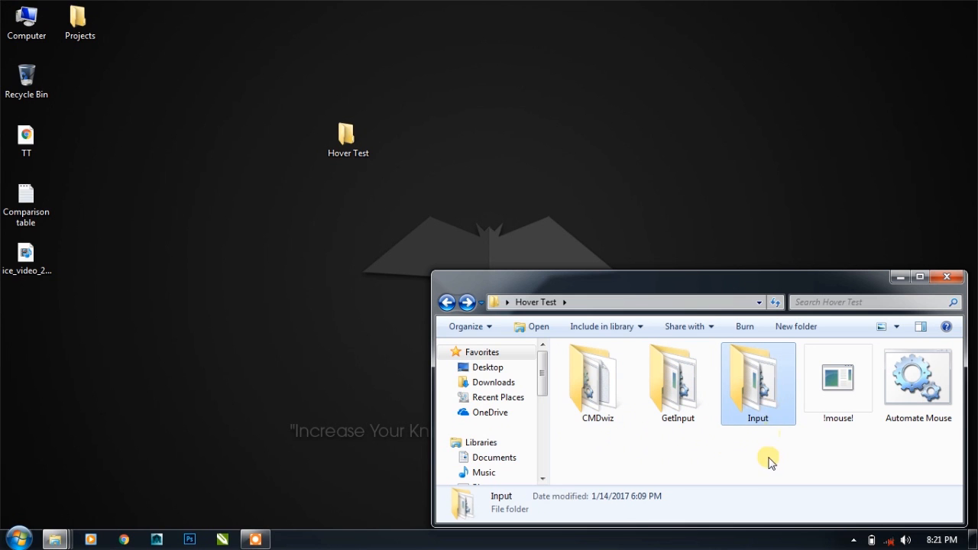
mouse_move(756, 386)
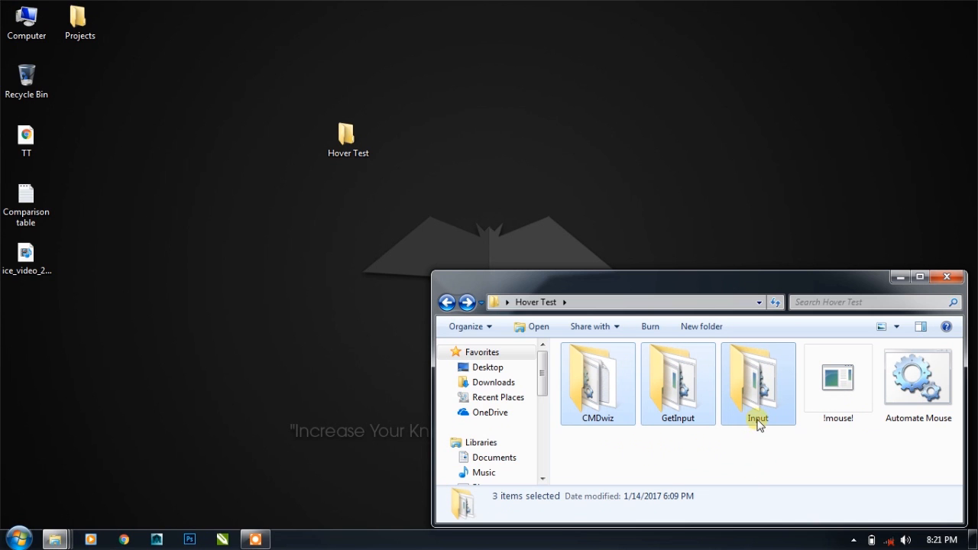
left_click(757, 382)
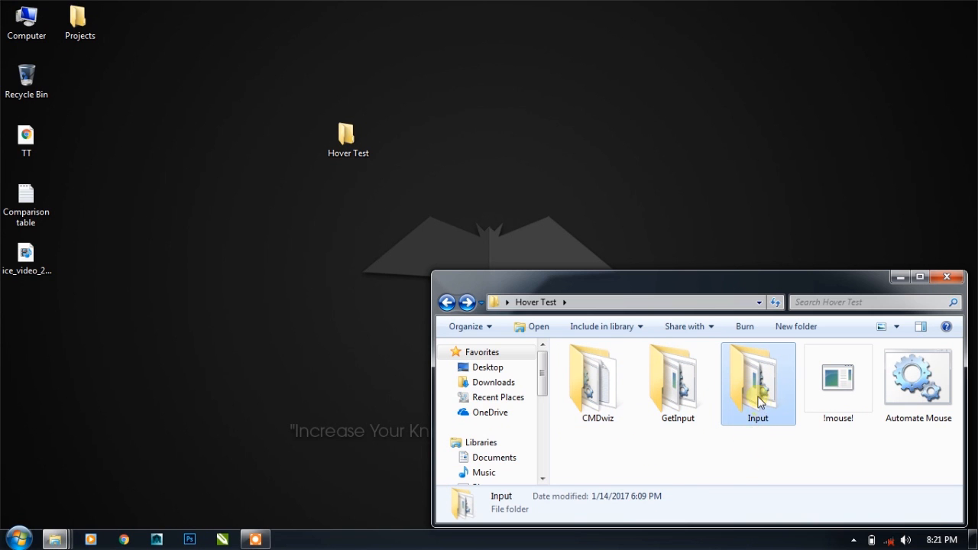
mouse_move(759, 386)
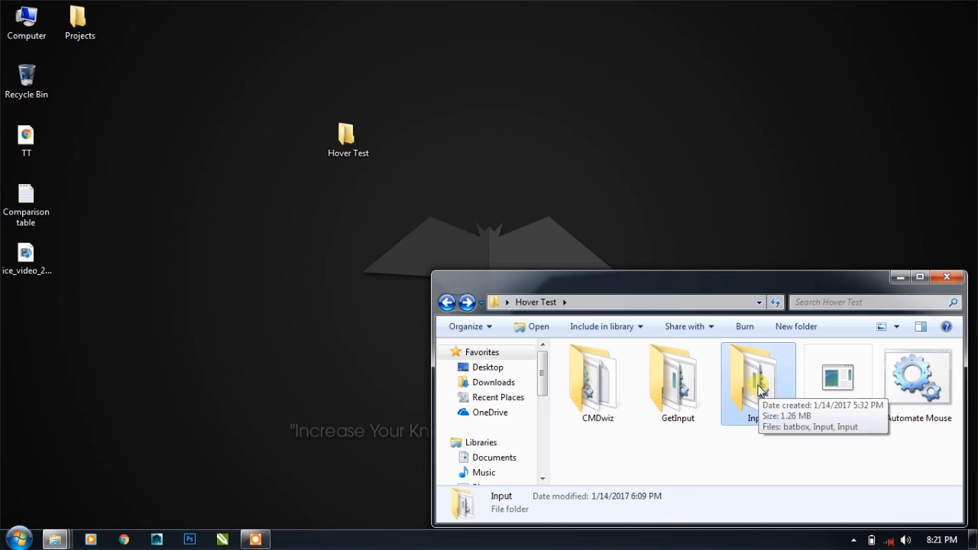
Step: Open the CMDwiz, GetInput and Input folders each in a separate window
double_click(758, 374)
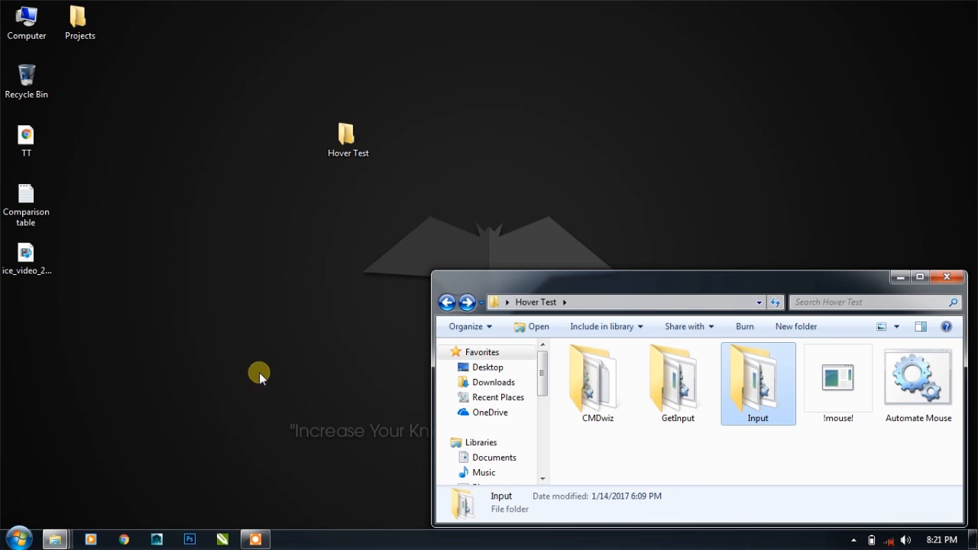
mouse_move(54, 540)
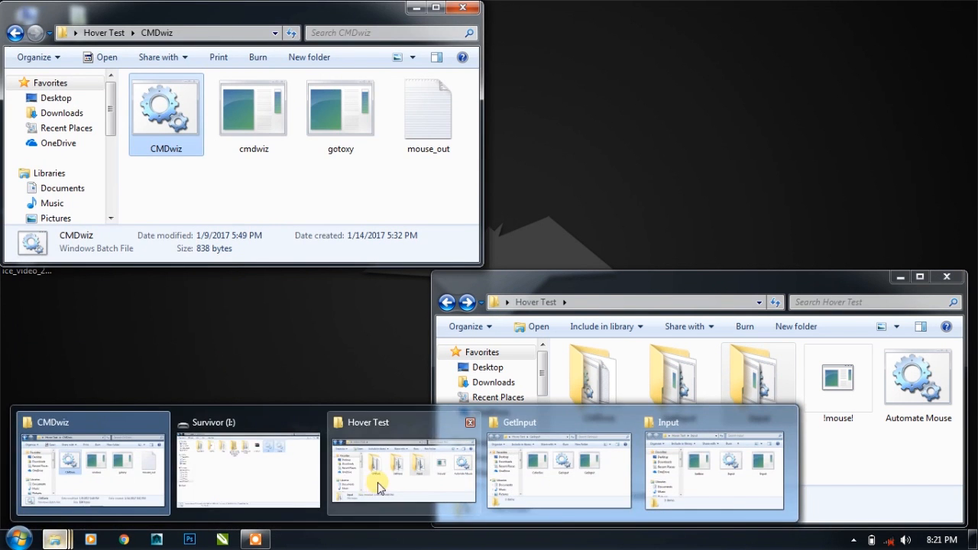
mouse_move(72, 524)
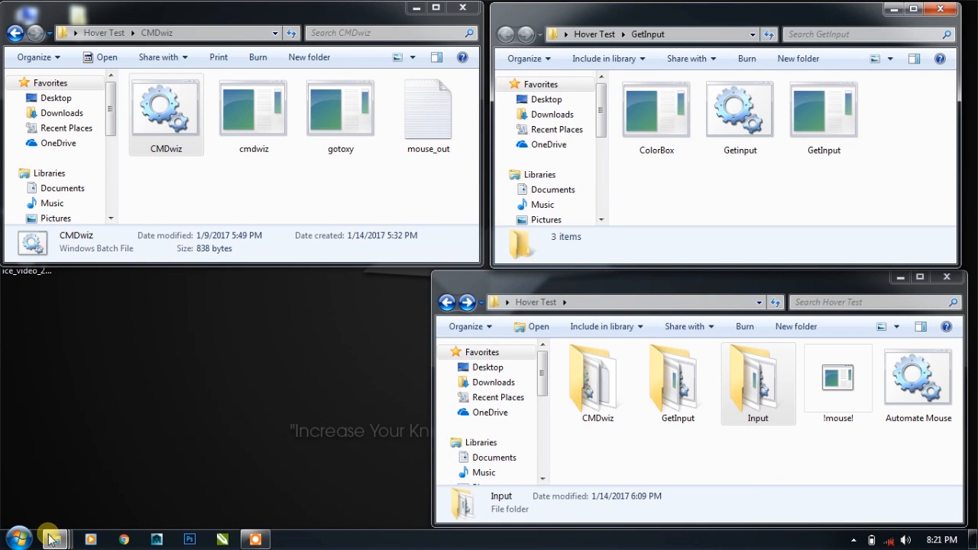
double_click(757, 374)
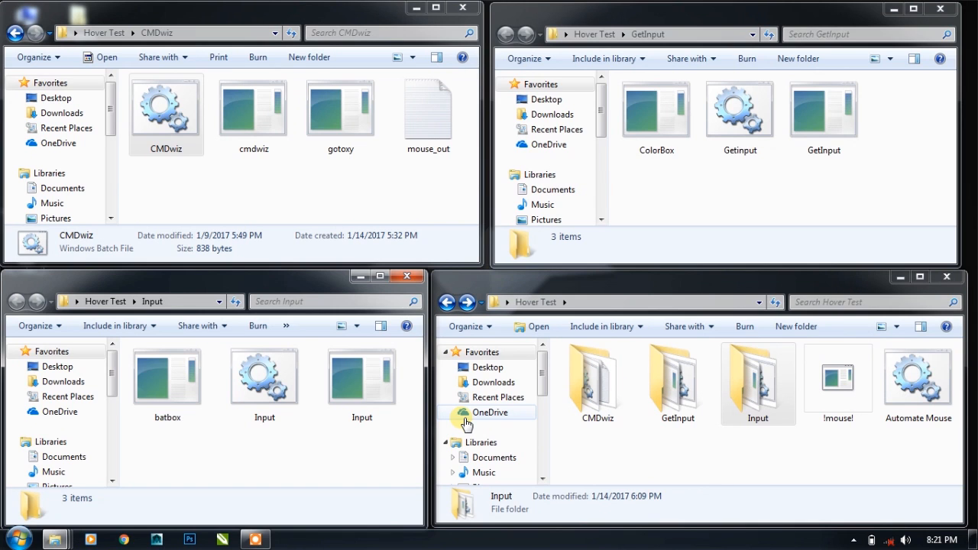
mouse_move(493, 382)
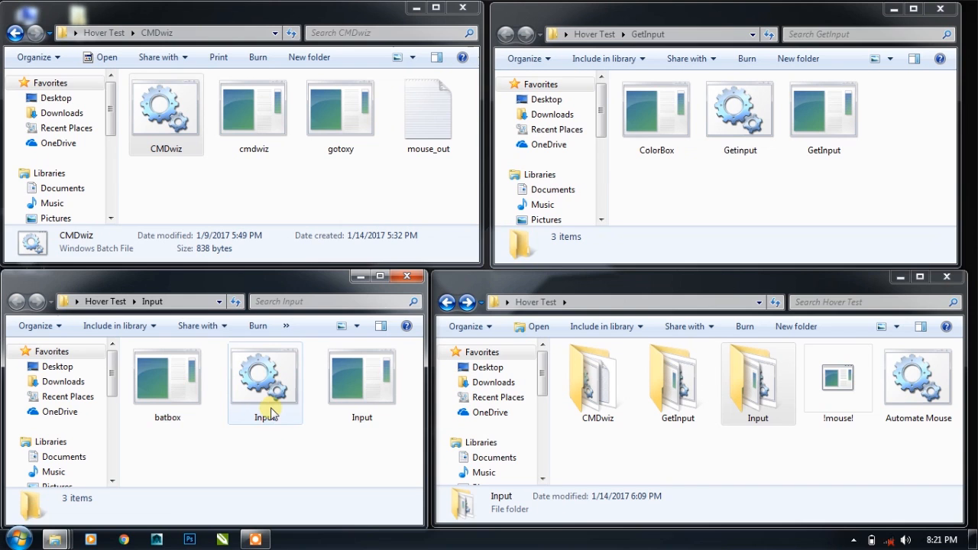
mouse_move(268, 374)
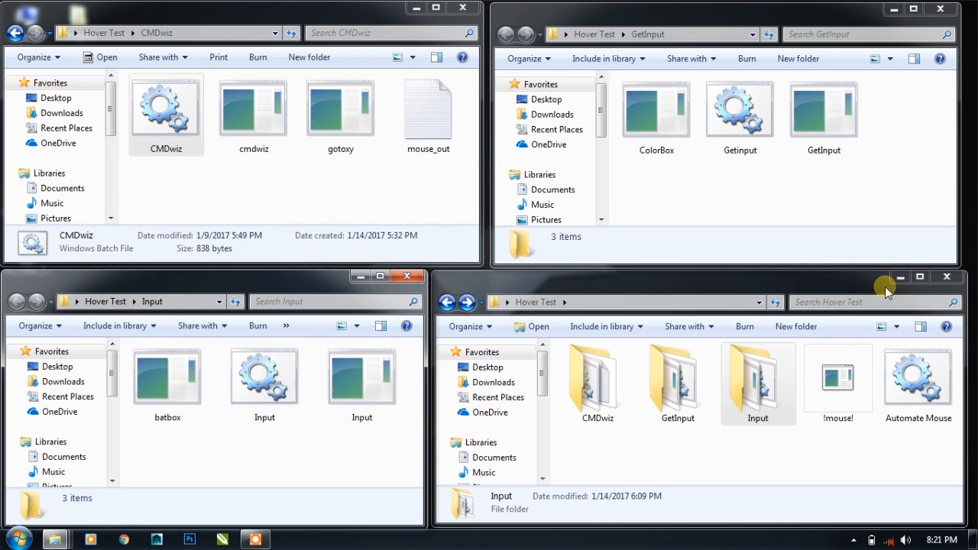
mouse_move(918, 382)
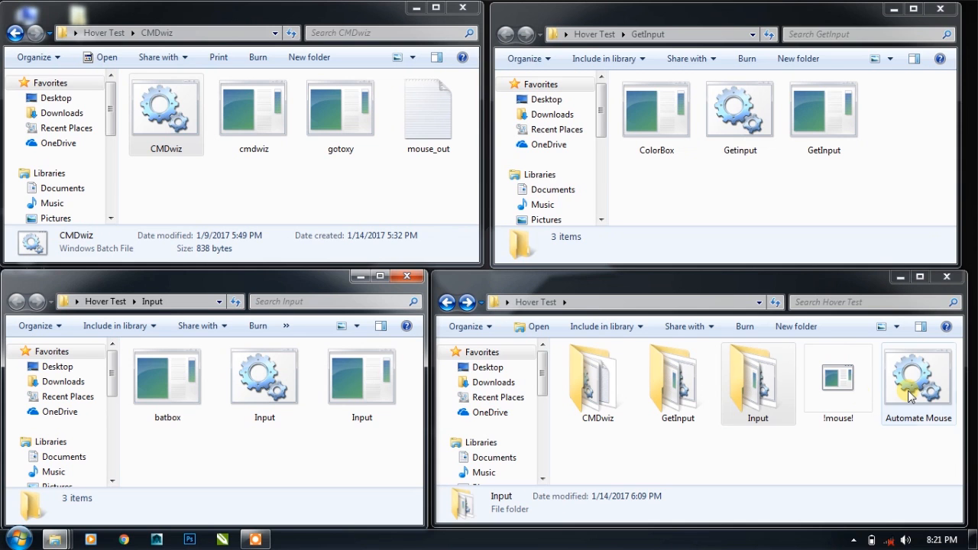
mouse_move(264, 386)
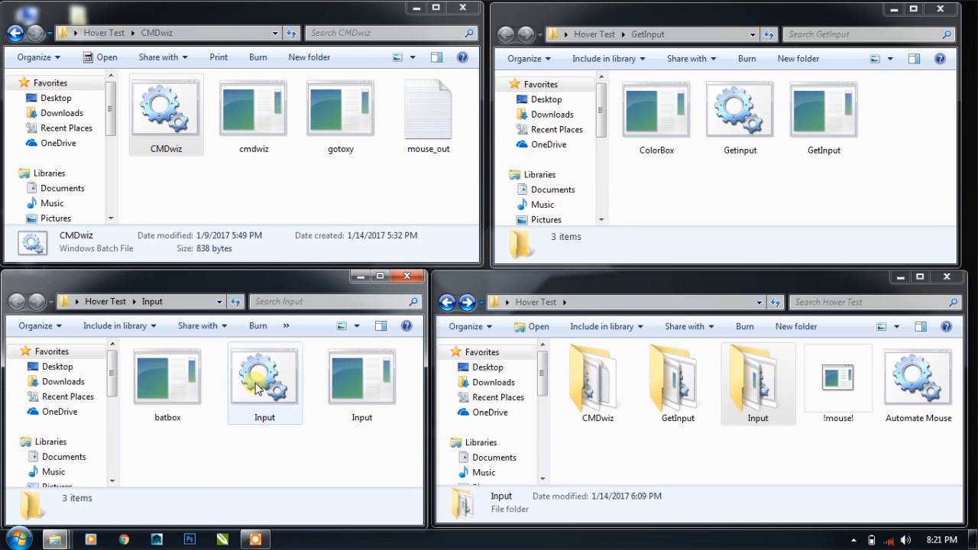
Step: Run Input.bat to show the 'Hello, I'm a Text, Please Hover me' console
double_click(264, 374)
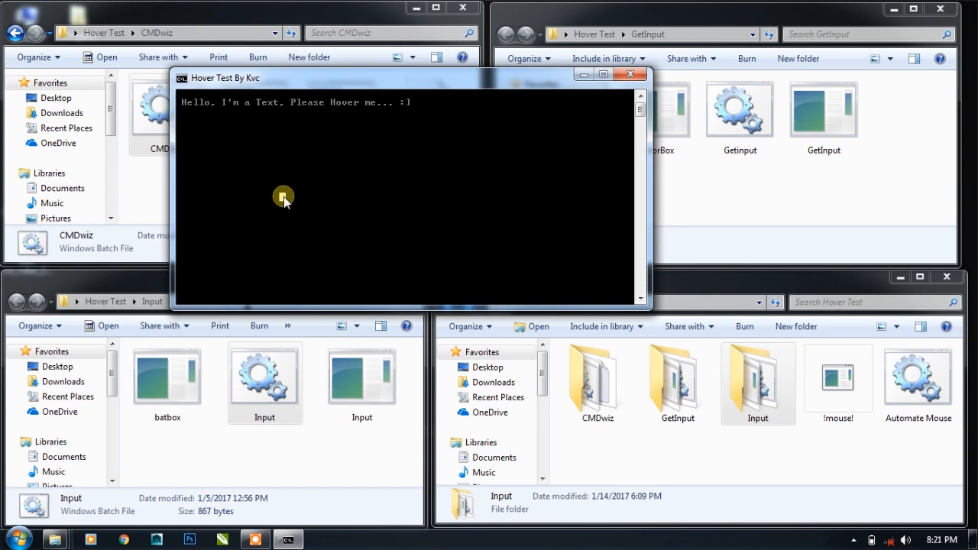
mouse_move(252, 266)
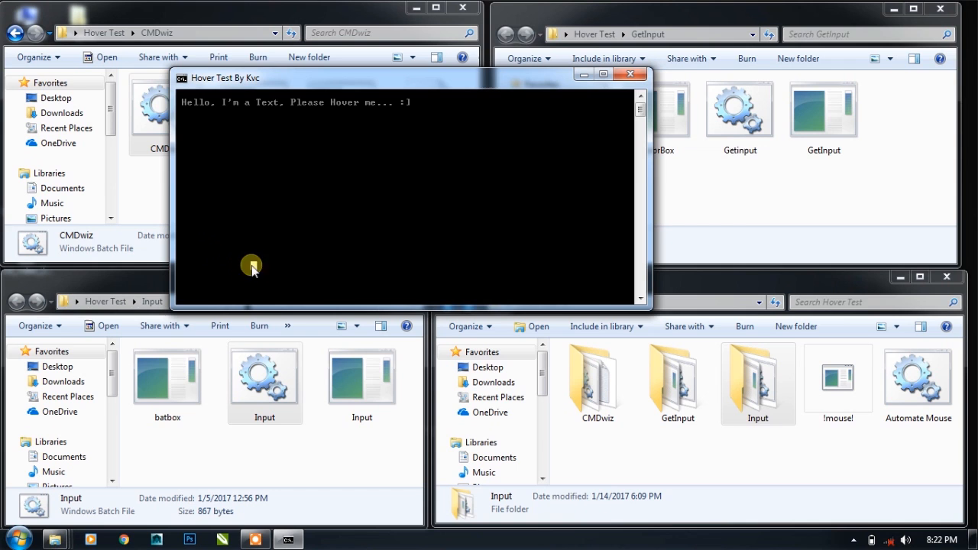
mouse_move(602, 260)
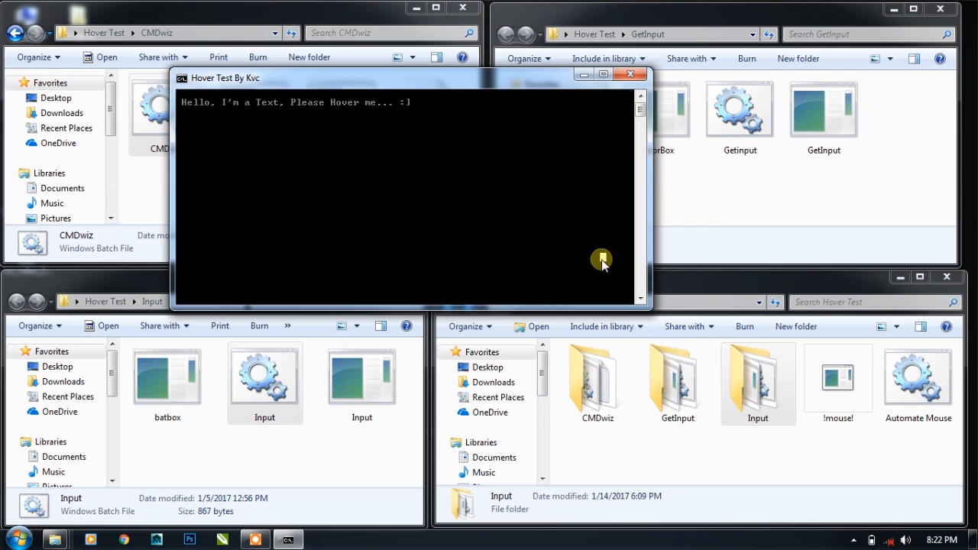
mouse_move(246, 103)
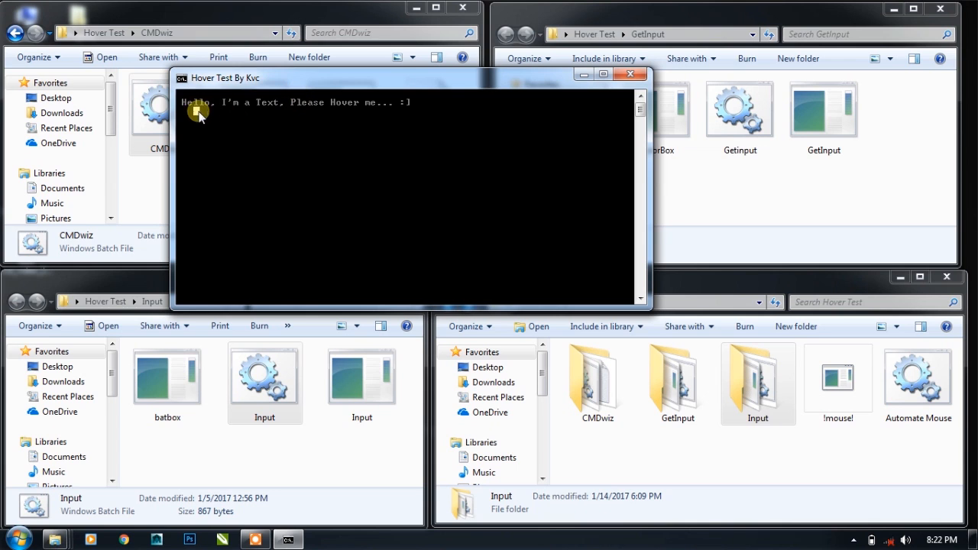
mouse_move(367, 115)
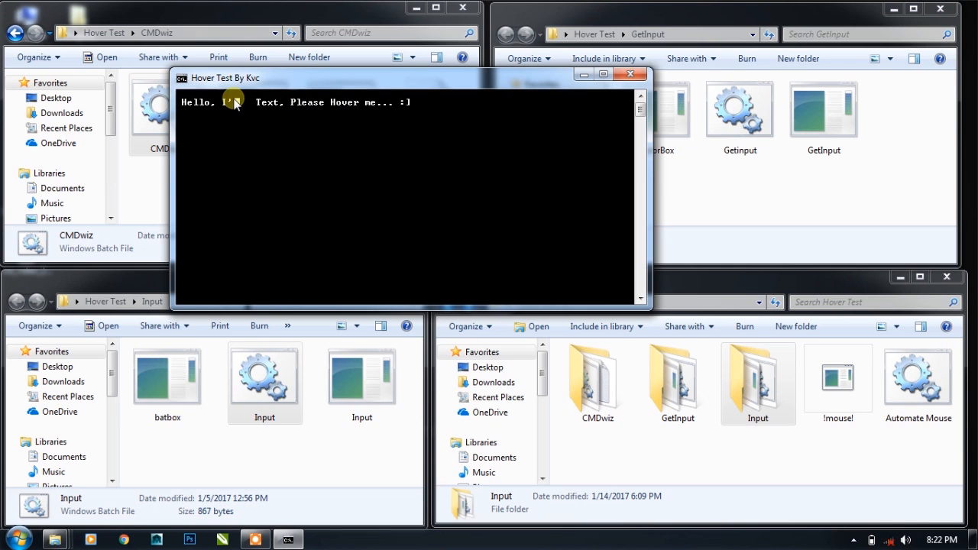
mouse_move(332, 107)
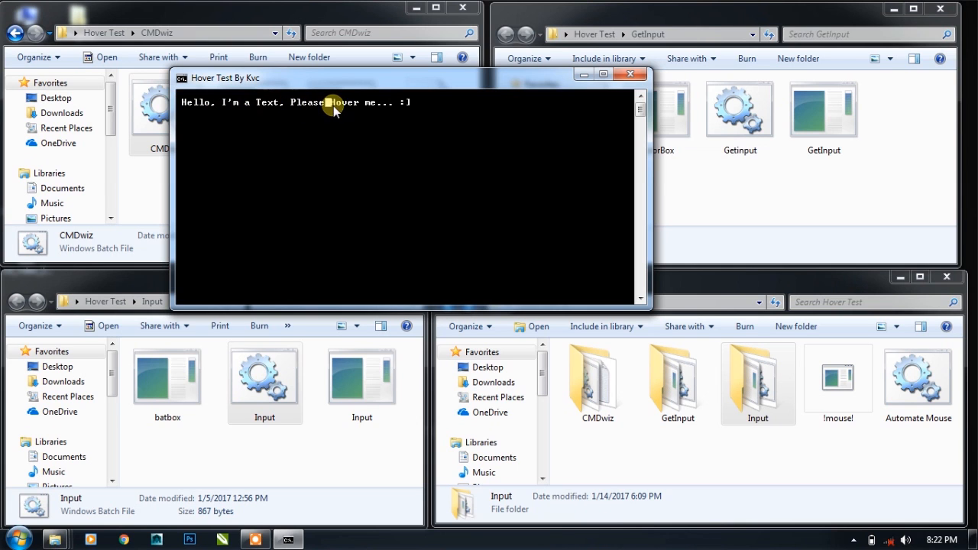
mouse_move(338, 136)
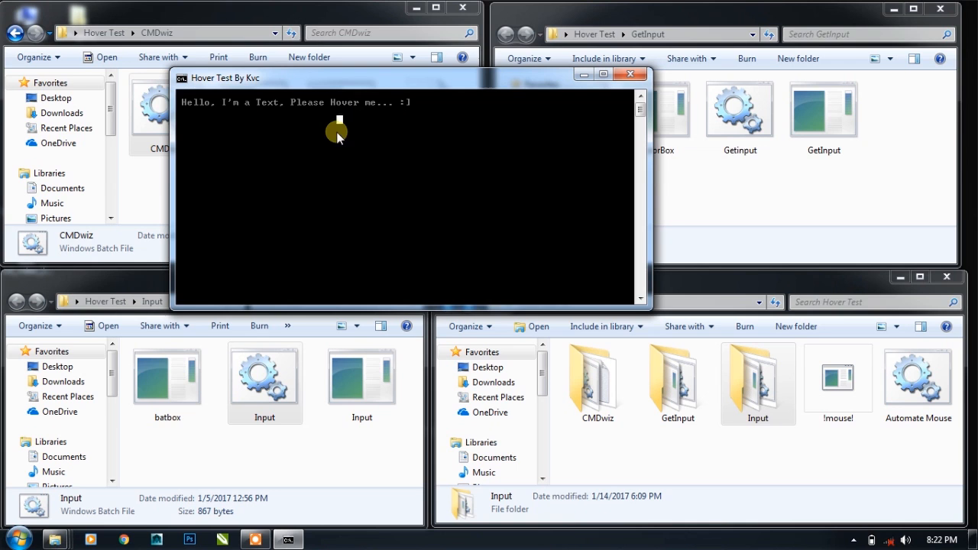
mouse_move(191, 107)
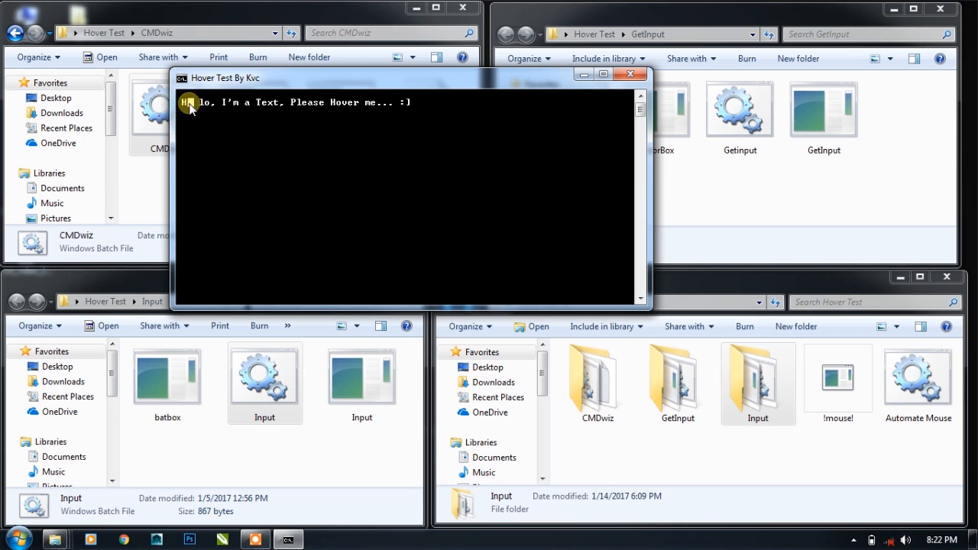
mouse_move(280, 205)
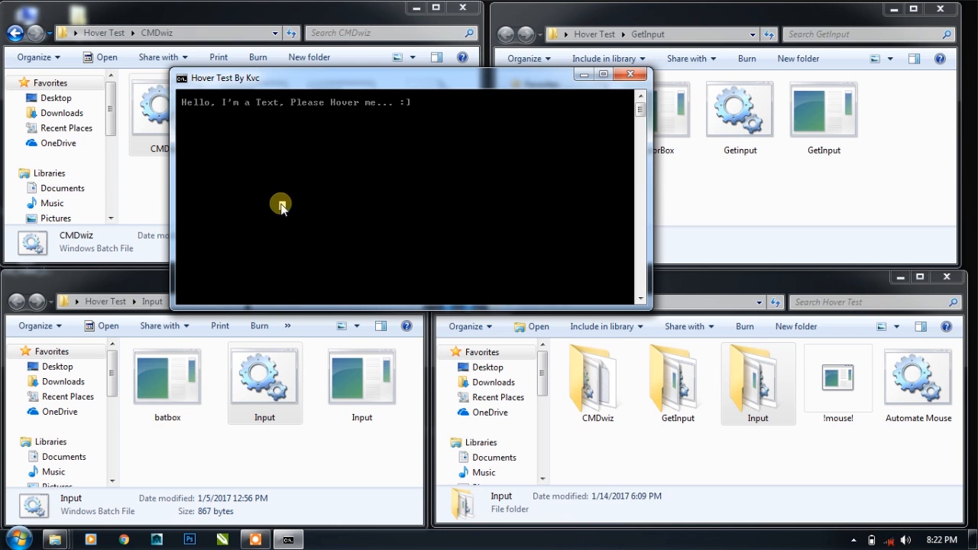
mouse_move(272, 96)
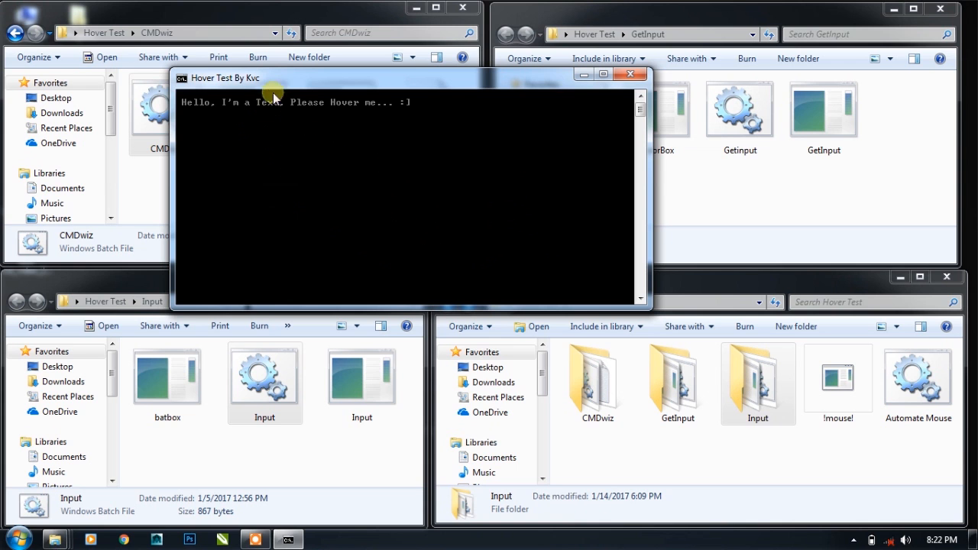
mouse_move(629, 74)
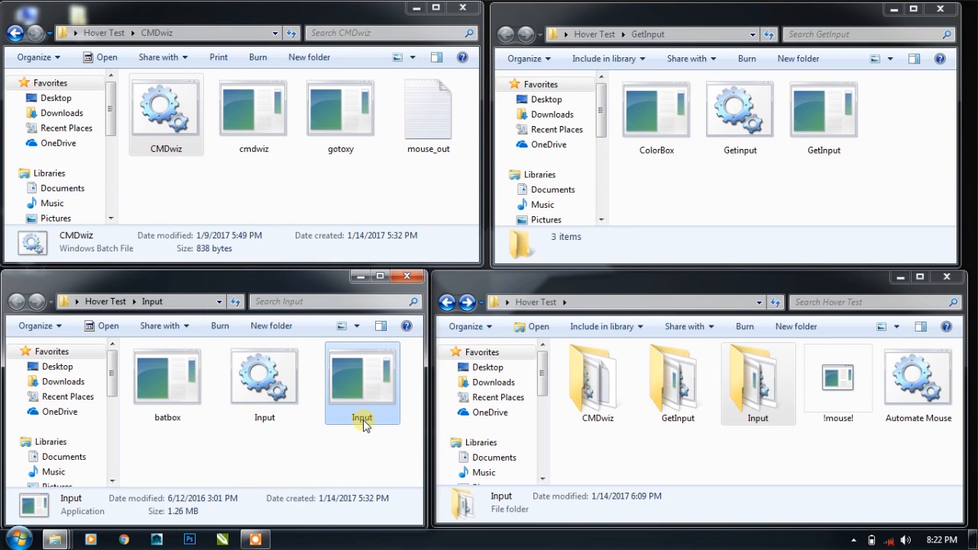
mouse_move(213, 455)
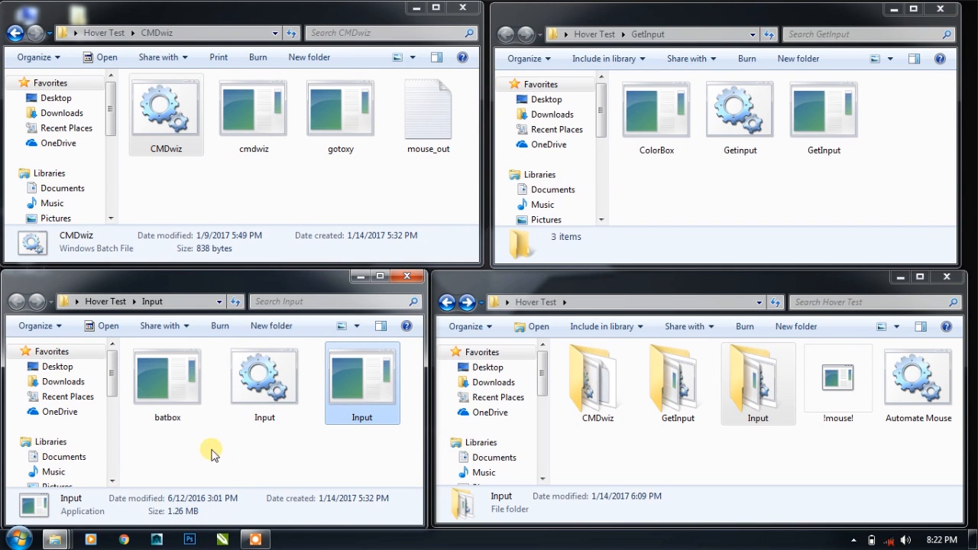
Step: Select batbox and Input.bat, relaunch the Input demo, then clear the selection
left_click(167, 374)
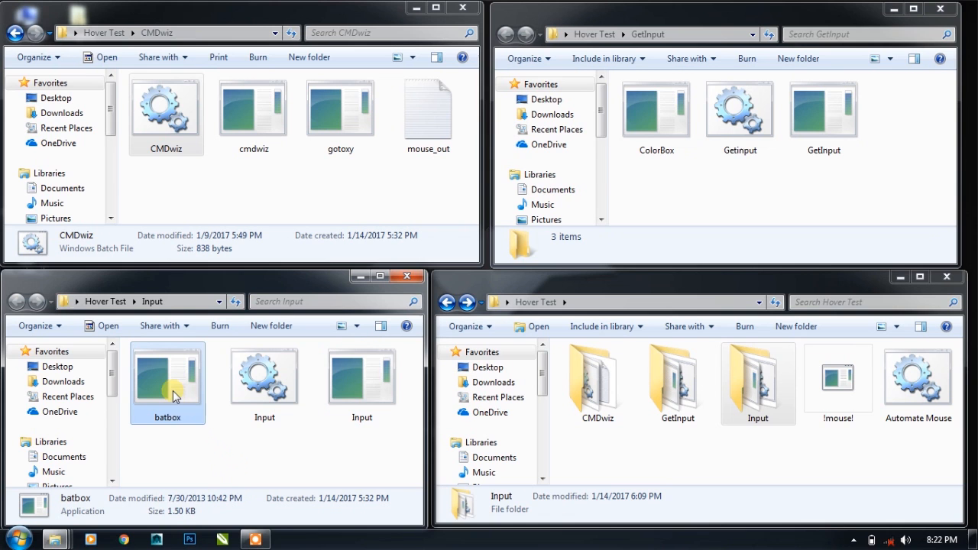
left_click(264, 382)
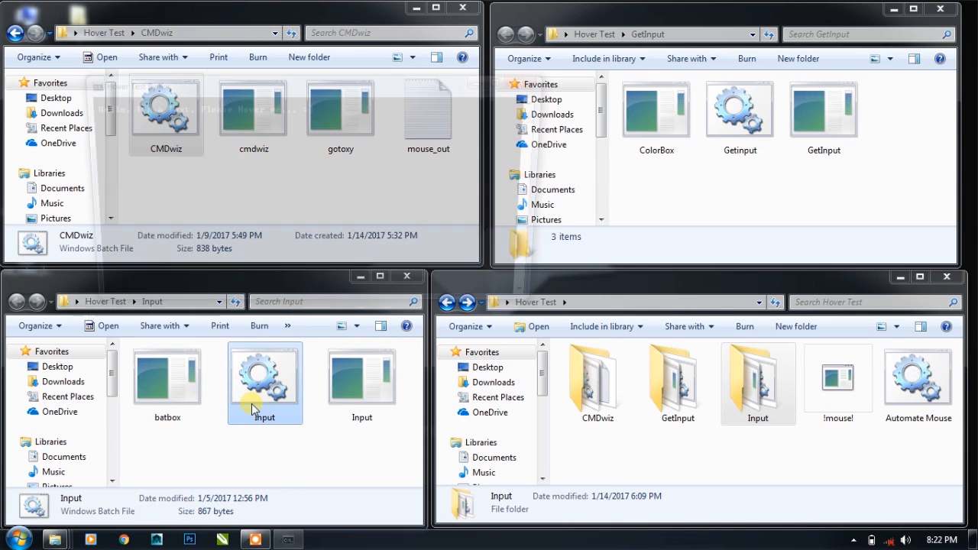
double_click(265, 374)
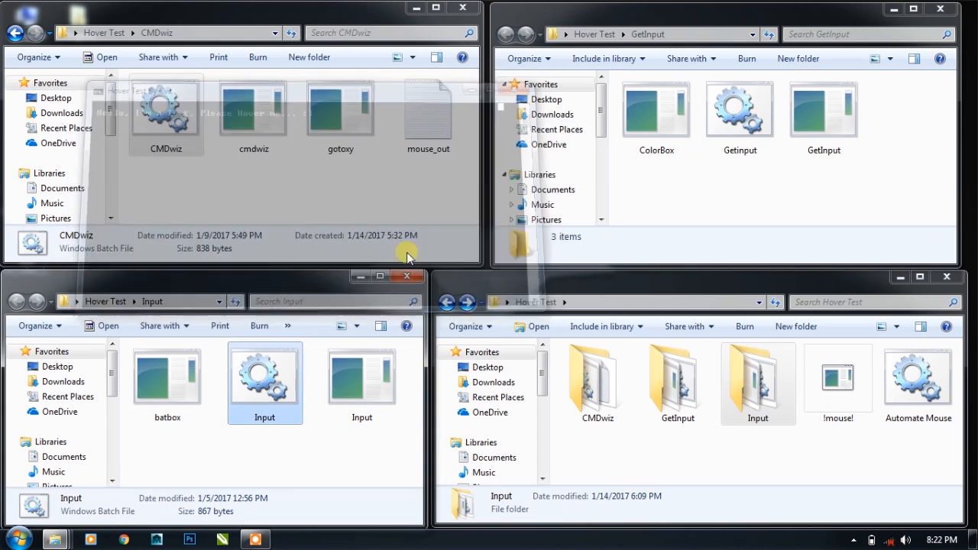
left_click(167, 378)
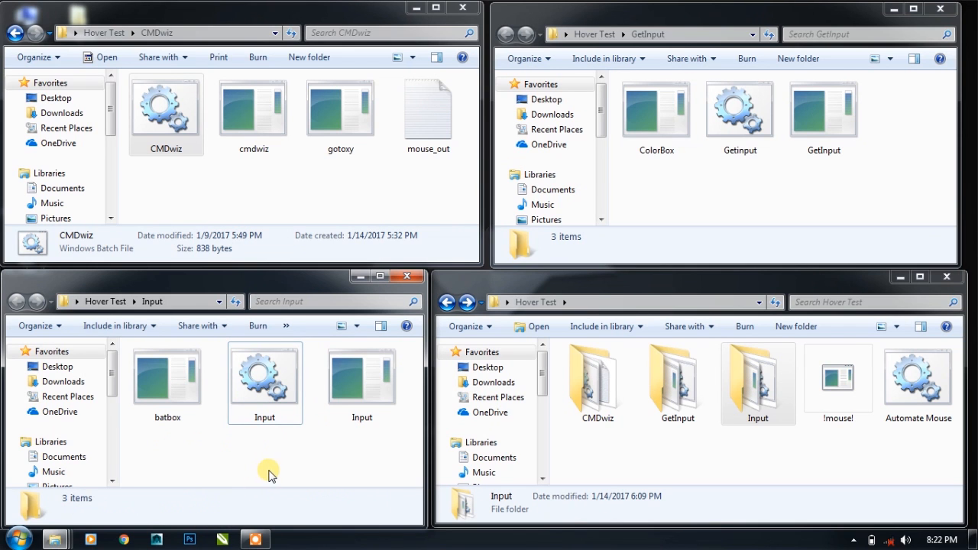
mouse_move(731, 170)
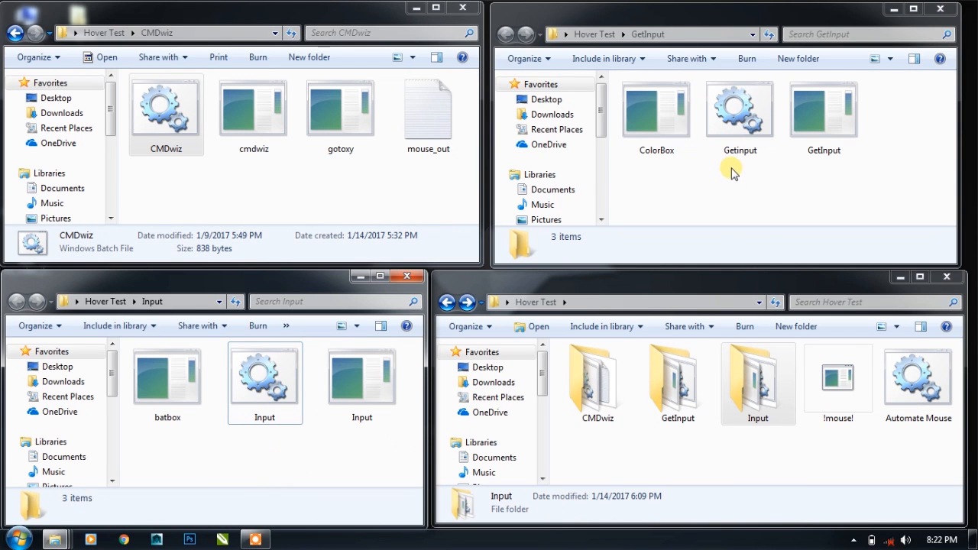
left_click(739, 107)
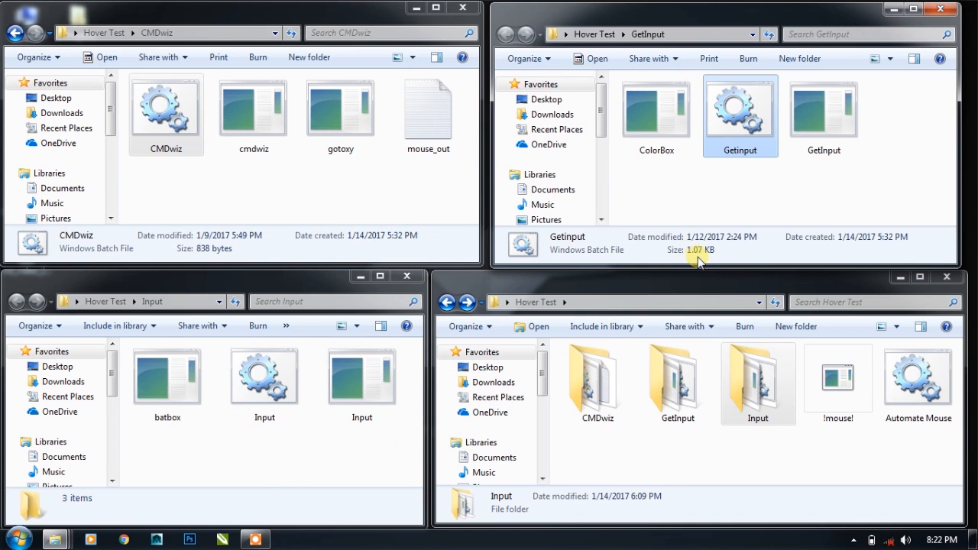
mouse_move(741, 129)
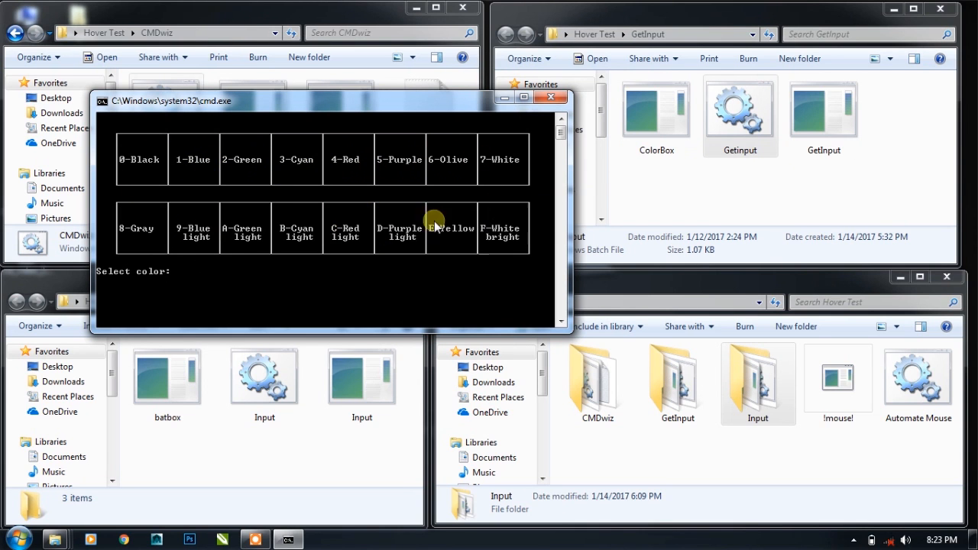
mouse_move(167, 235)
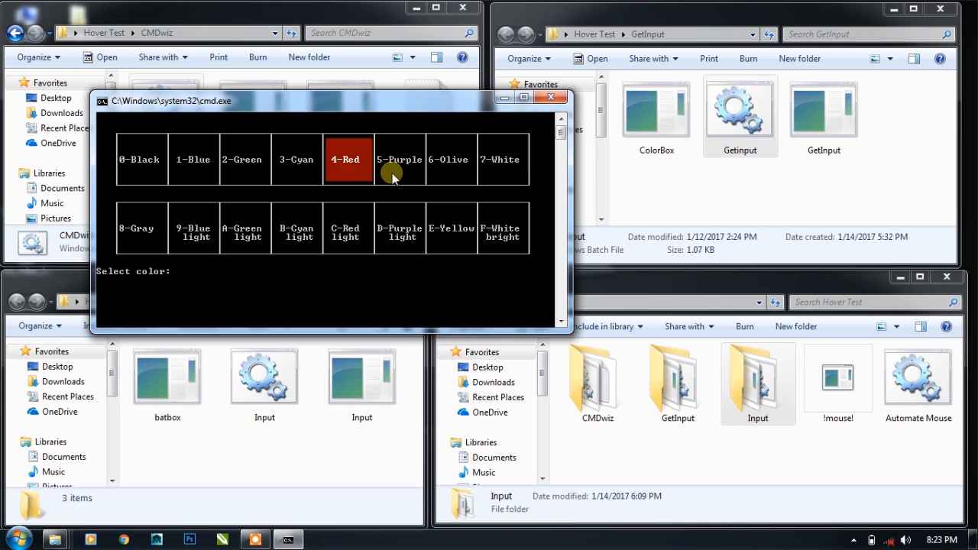
mouse_move(142, 228)
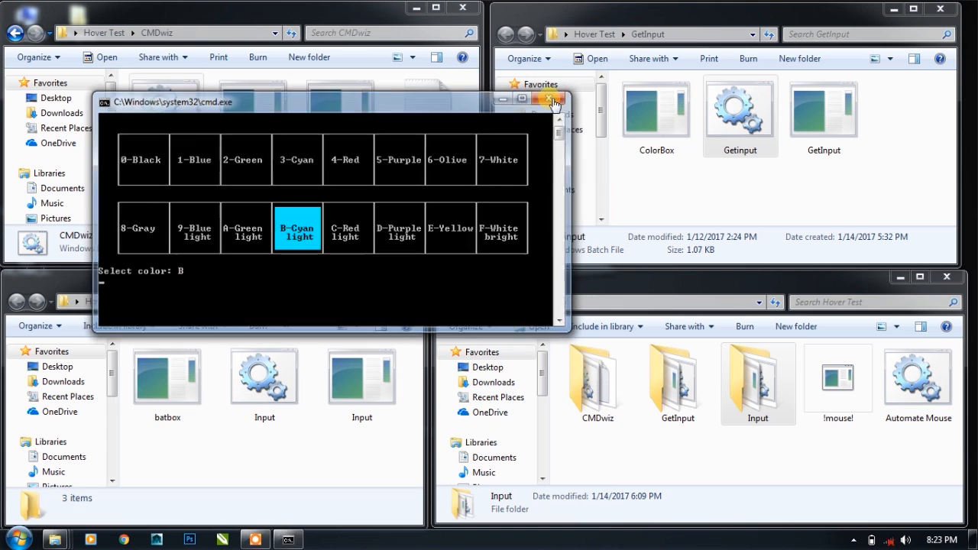
left_click(552, 99)
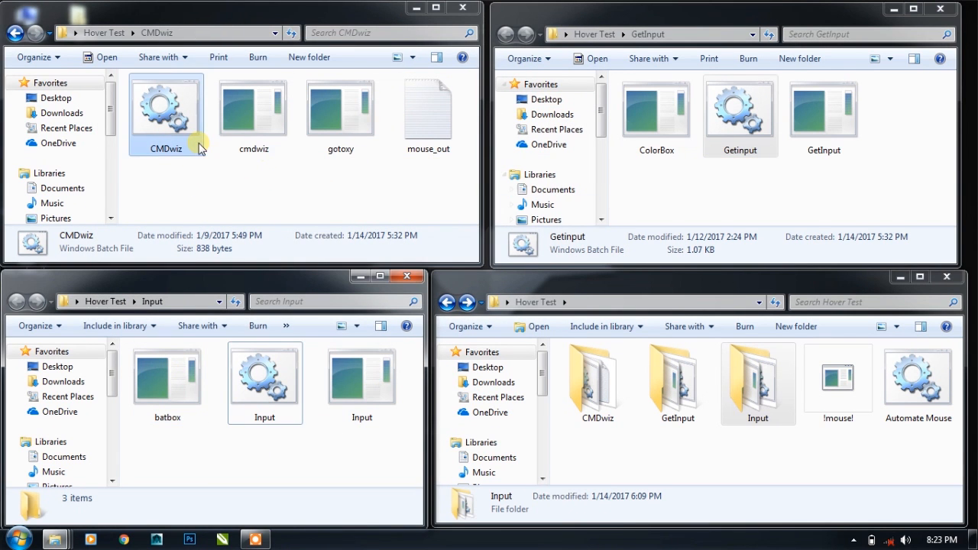
double_click(166, 107)
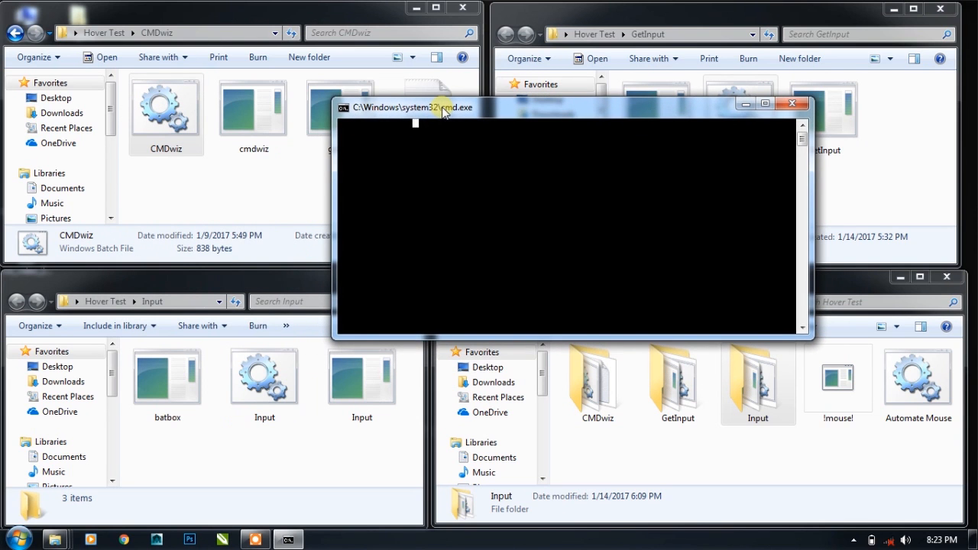
mouse_move(419, 125)
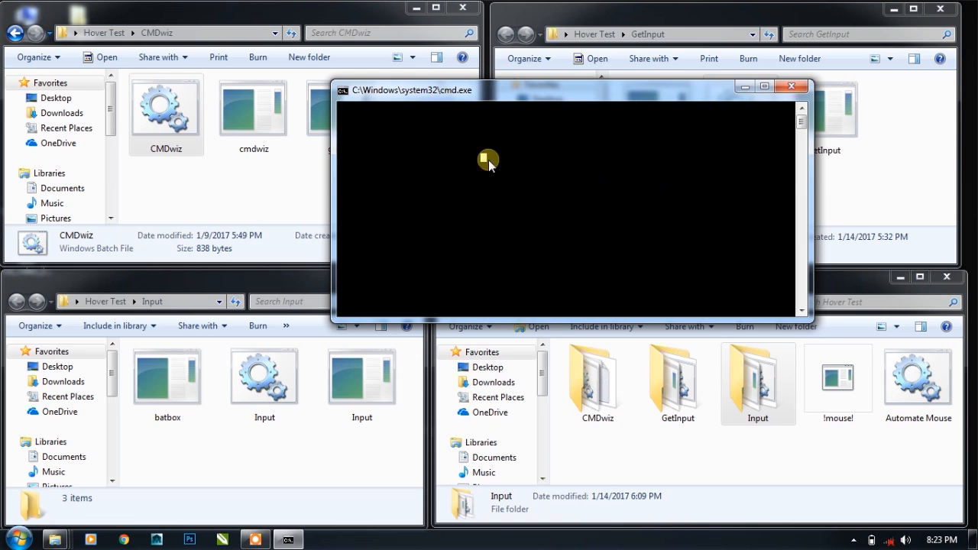
mouse_move(544, 185)
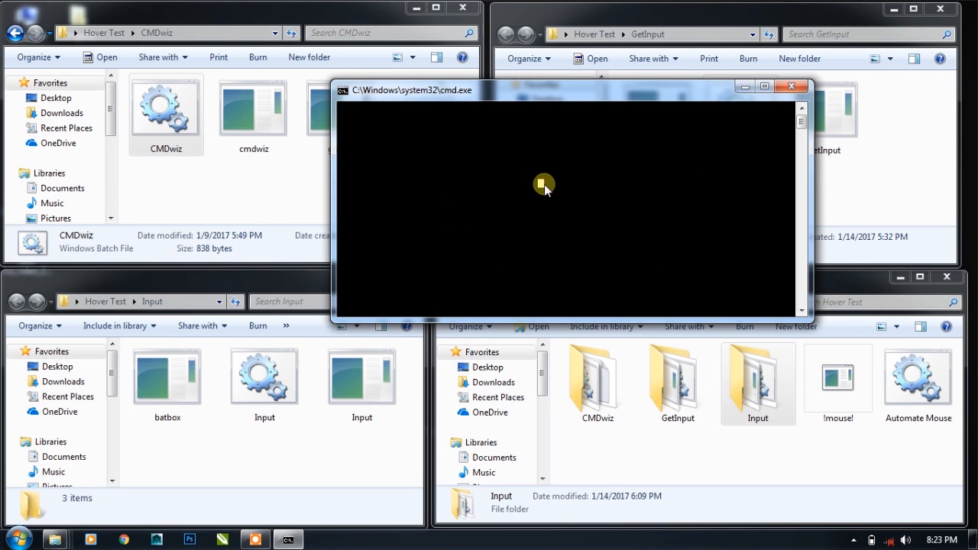
mouse_move(724, 151)
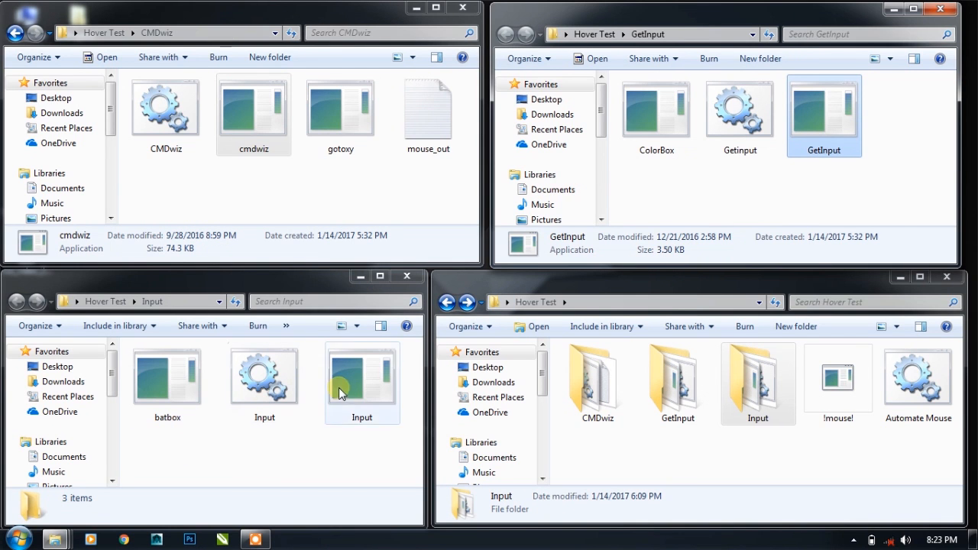
Step: Select the Input.exe plugin file in the Input folder
left_click(362, 374)
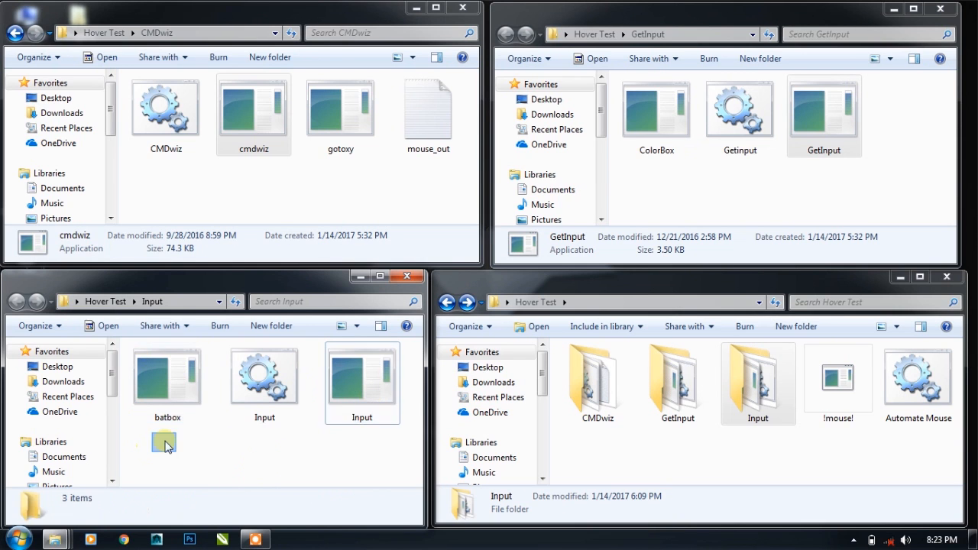
left_click(362, 382)
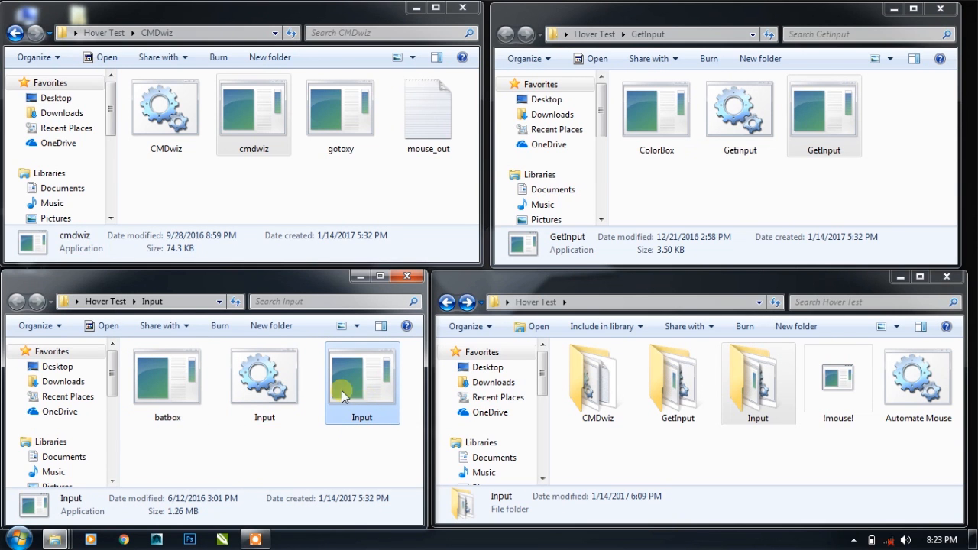
mouse_move(375, 386)
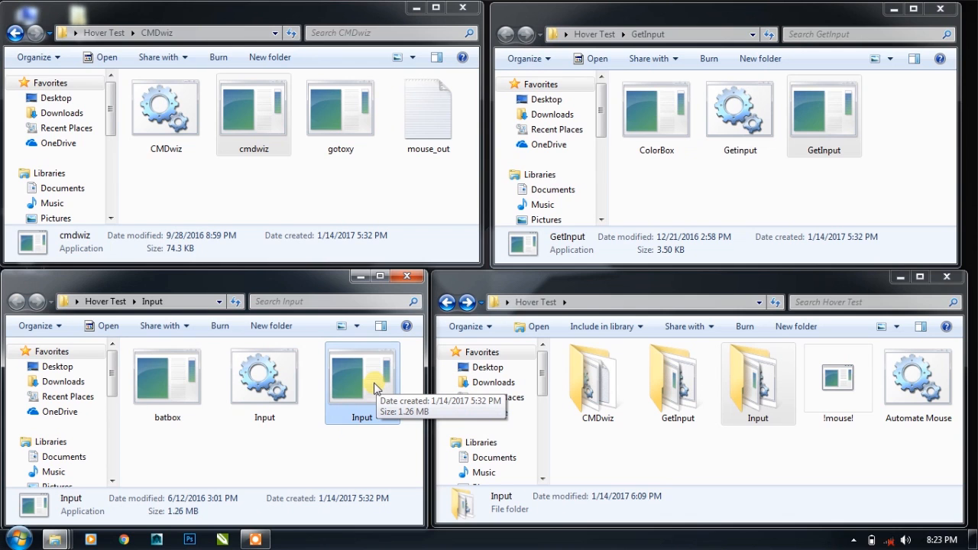
mouse_move(372, 369)
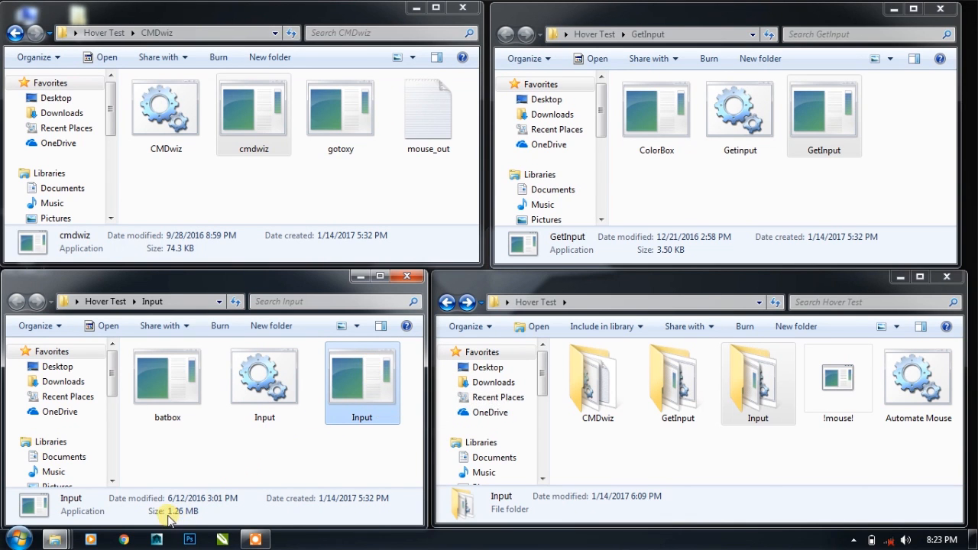
mouse_move(288, 463)
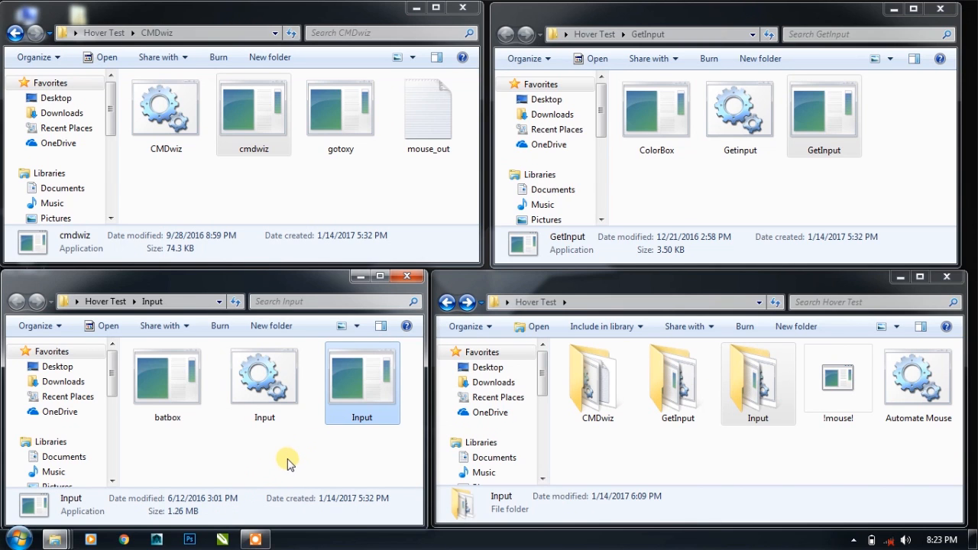
mouse_move(306, 455)
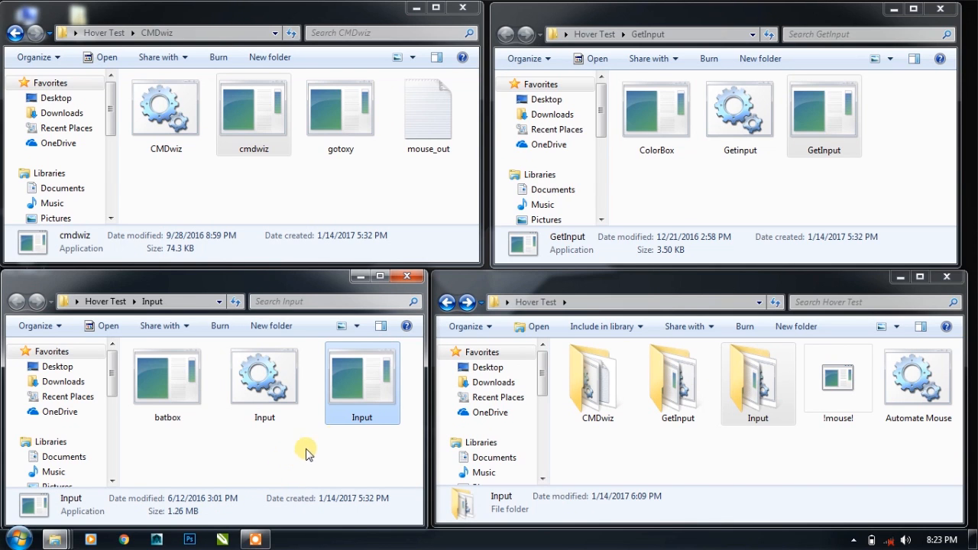
mouse_move(310, 436)
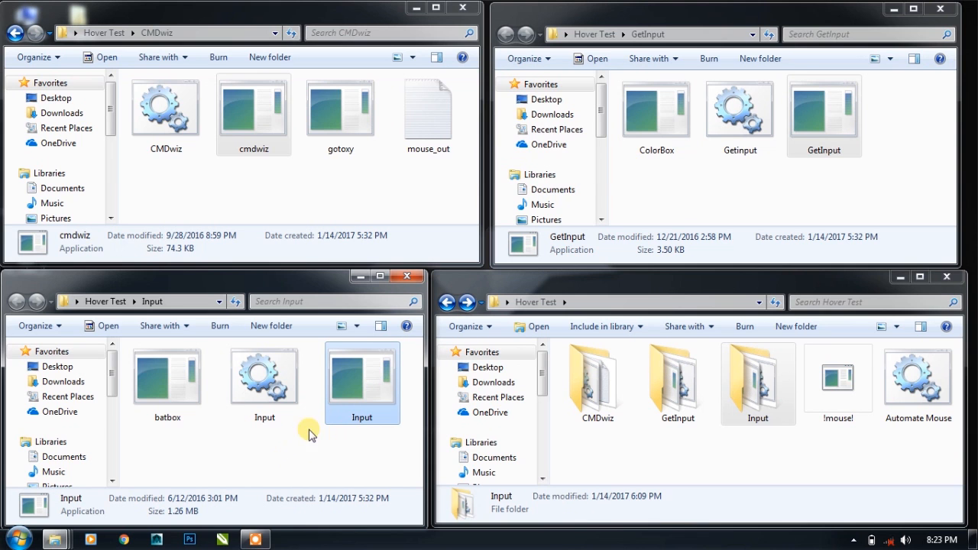
mouse_move(365, 456)
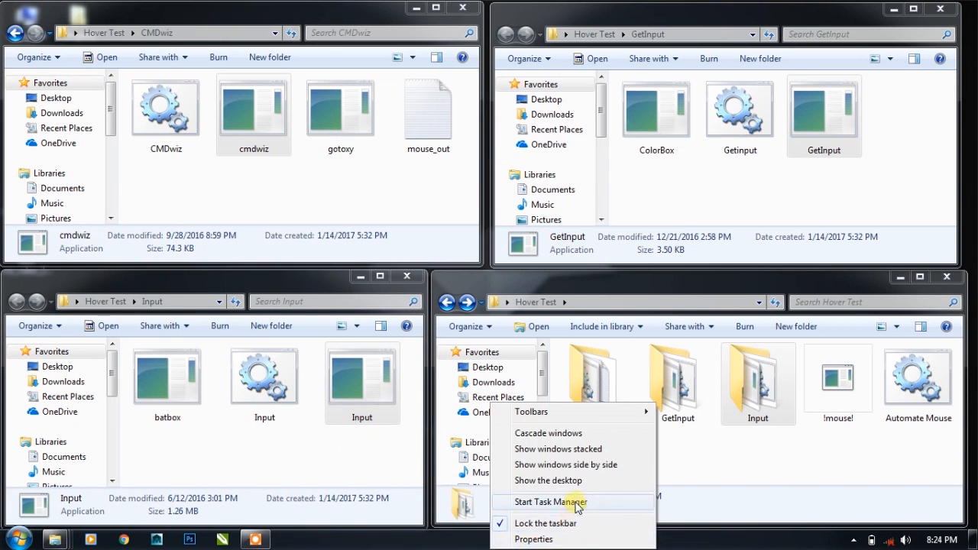
Step: Start Task Manager on the Performance tab and rerun the Input hover demo
left_click(550, 503)
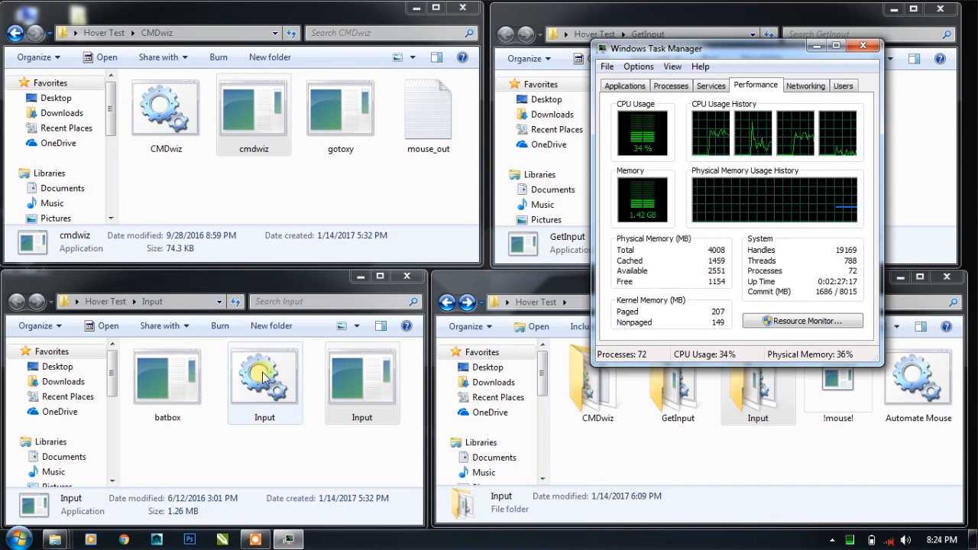
double_click(264, 375)
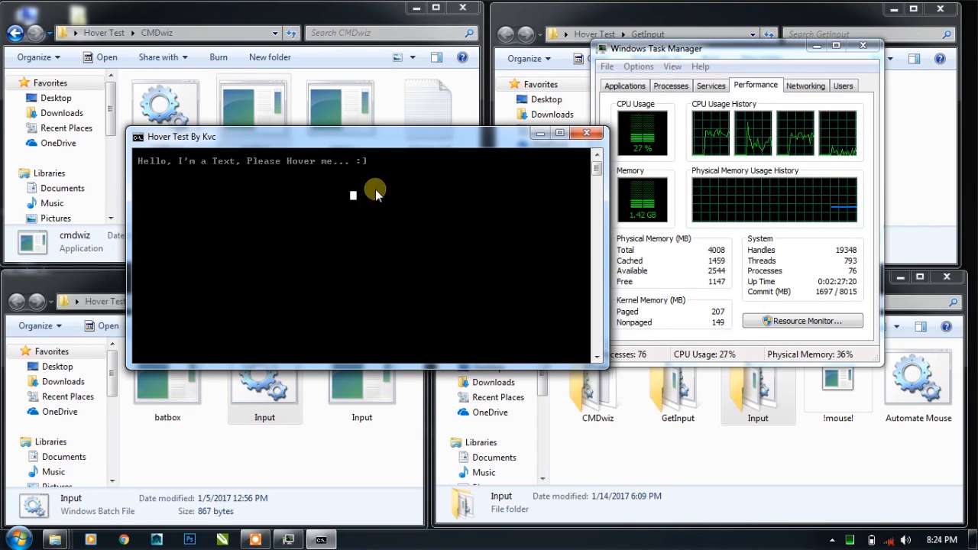
mouse_move(508, 296)
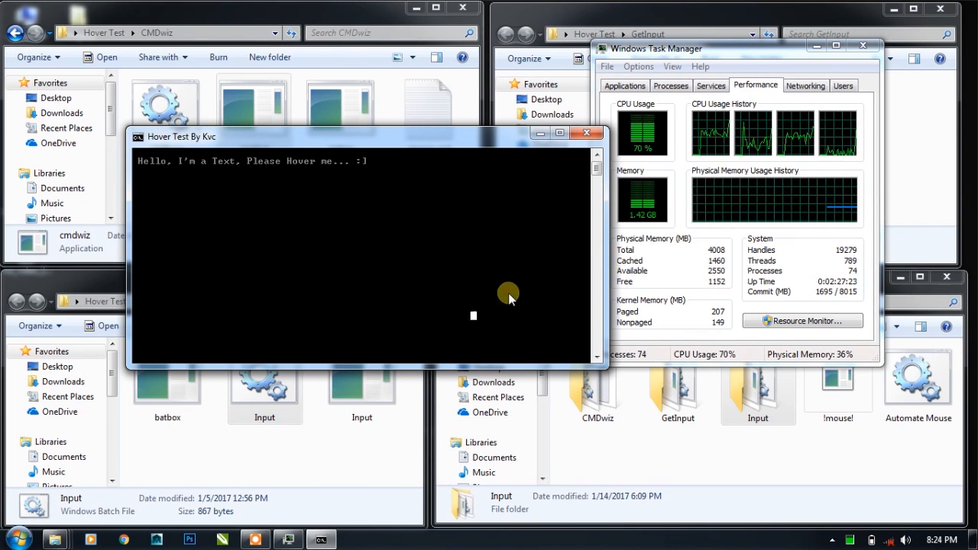
mouse_move(372, 206)
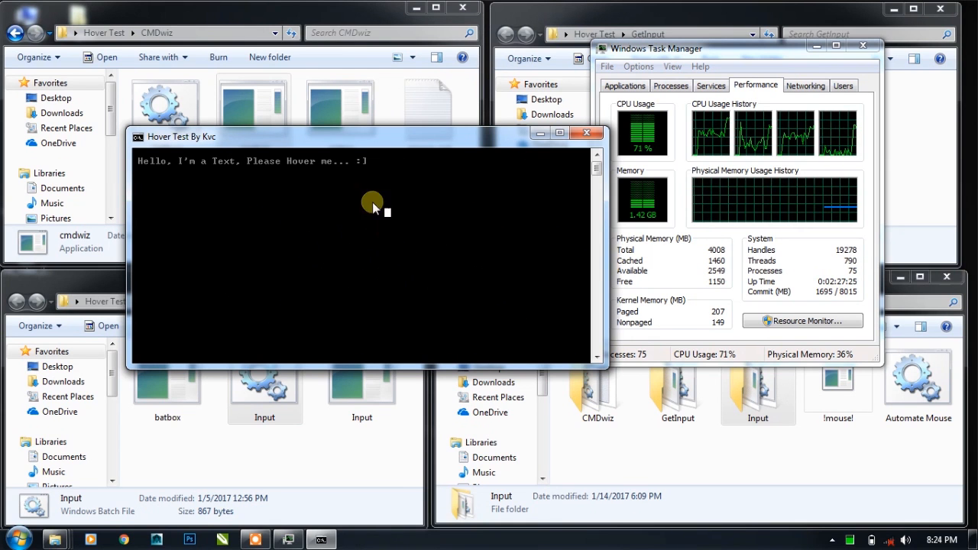
mouse_move(235, 234)
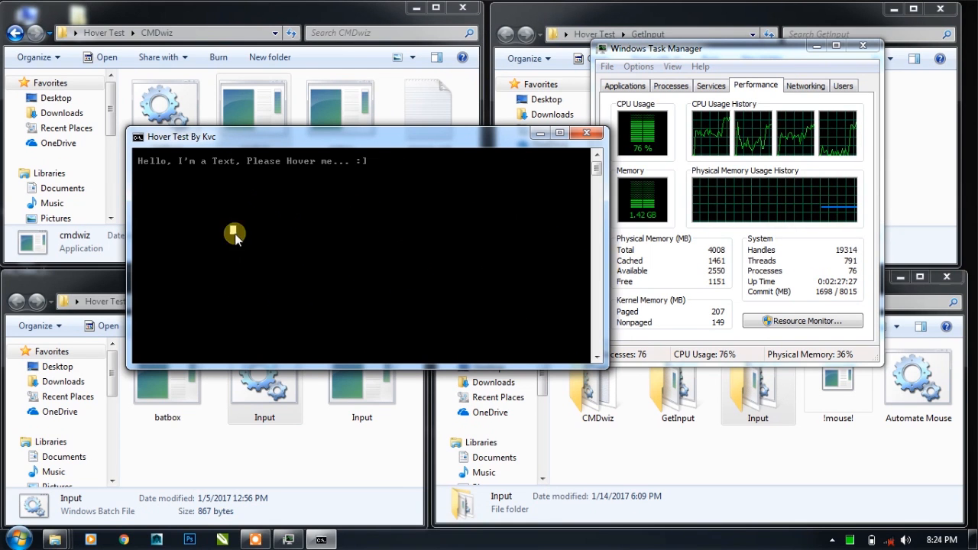
mouse_move(271, 231)
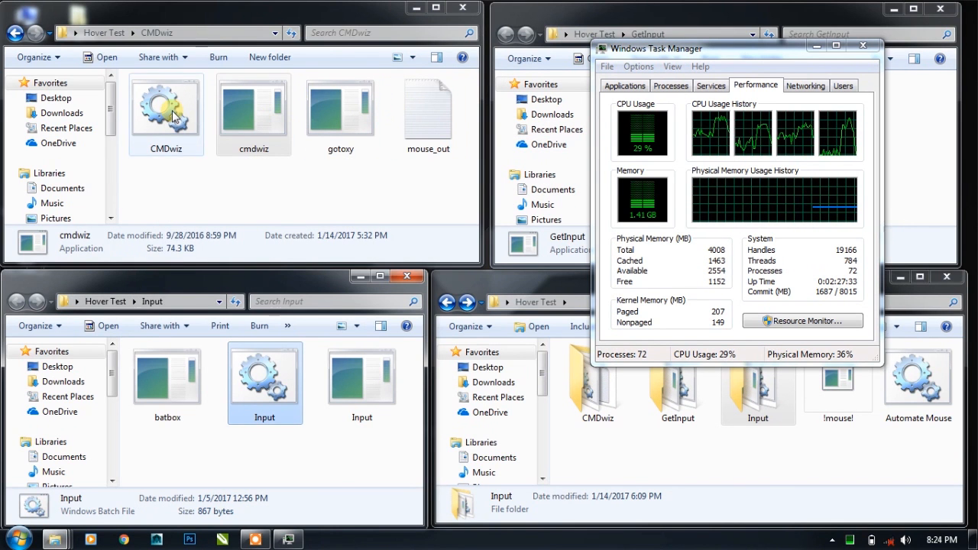
Step: Launch the CMDwiz batch demo in a cmd.exe console beside Task Manager
double_click(166, 111)
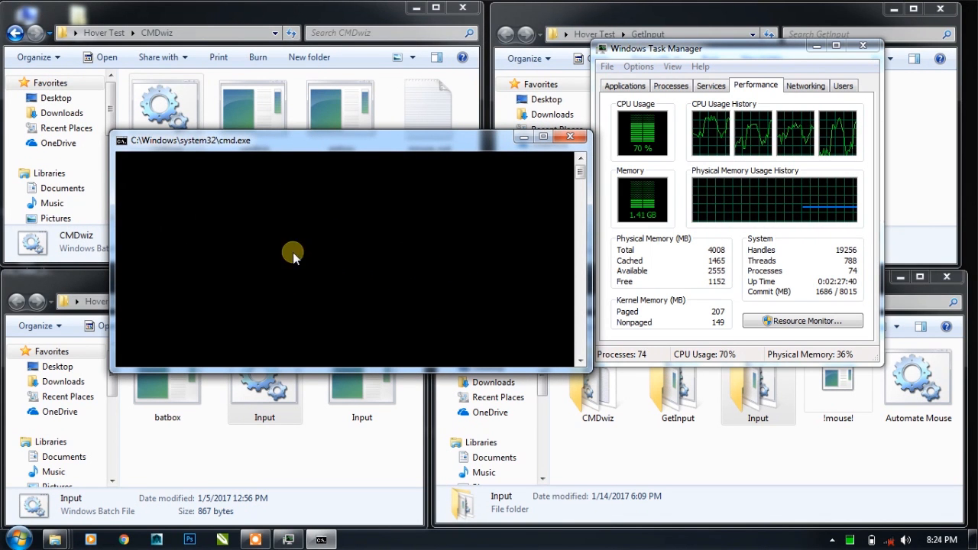
mouse_move(268, 244)
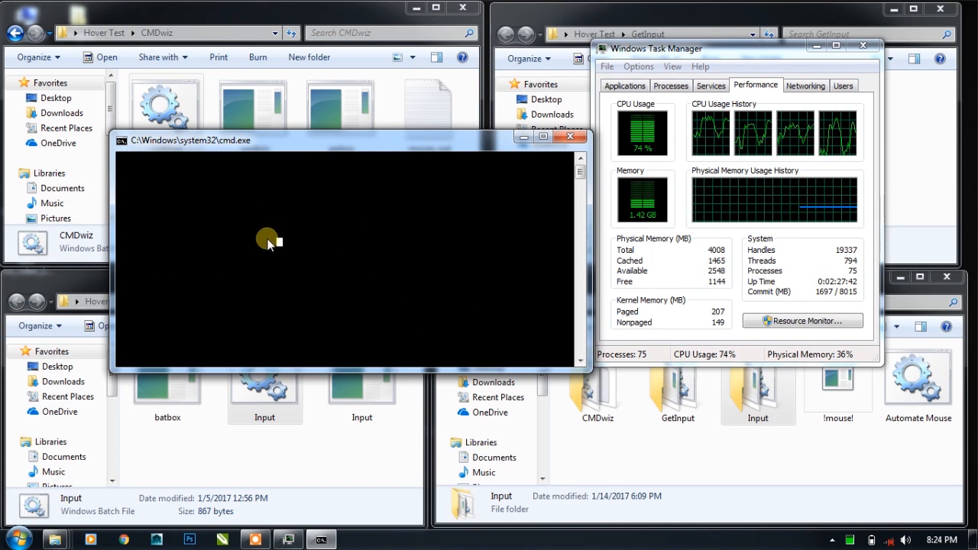
mouse_move(198, 253)
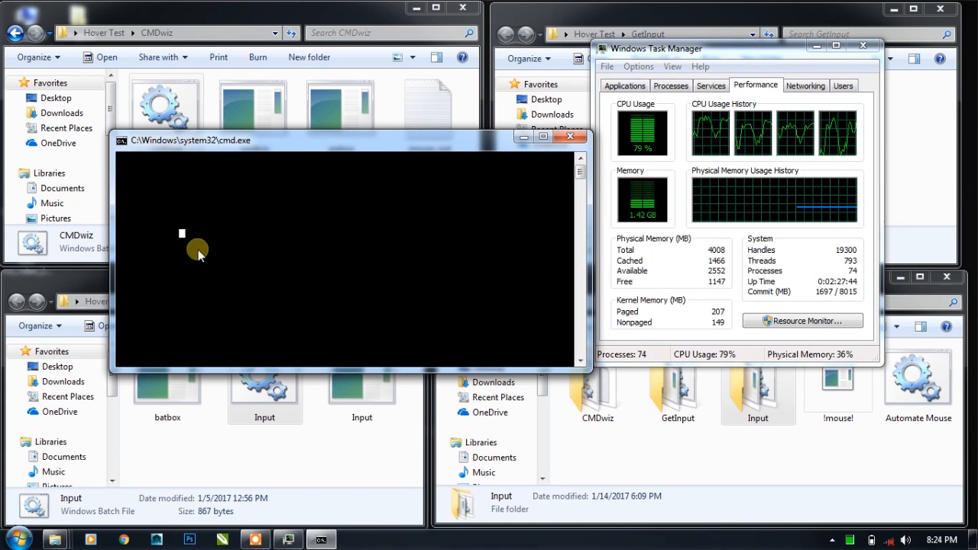
mouse_move(457, 210)
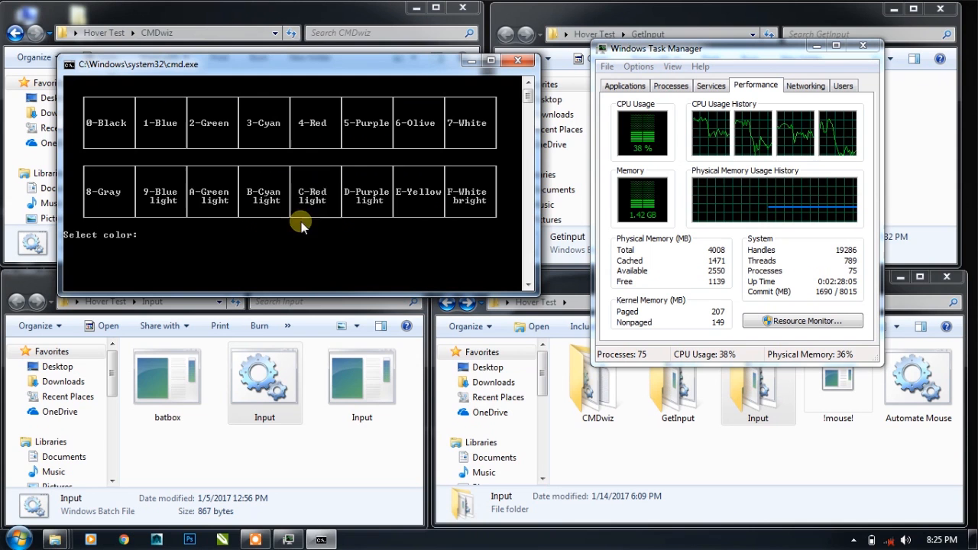
mouse_move(467, 122)
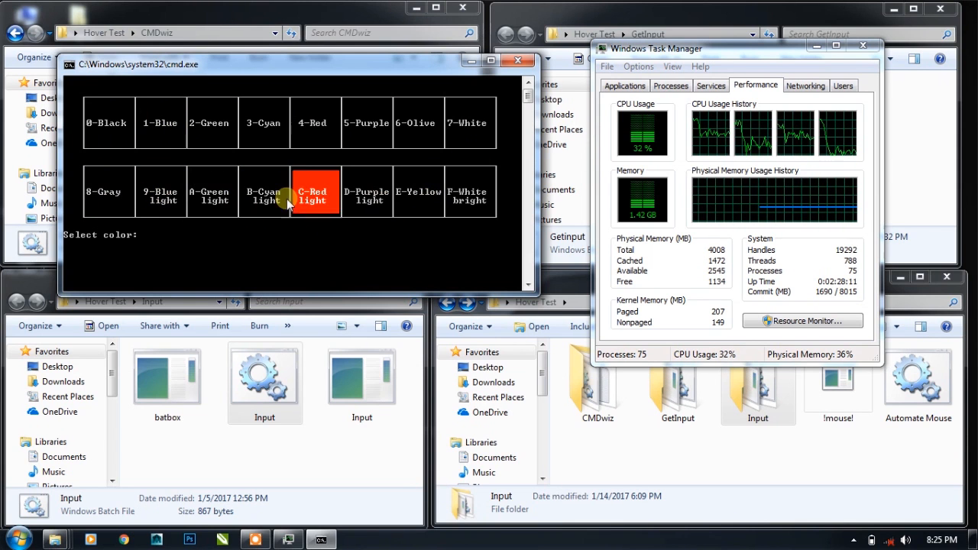
mouse_move(160, 123)
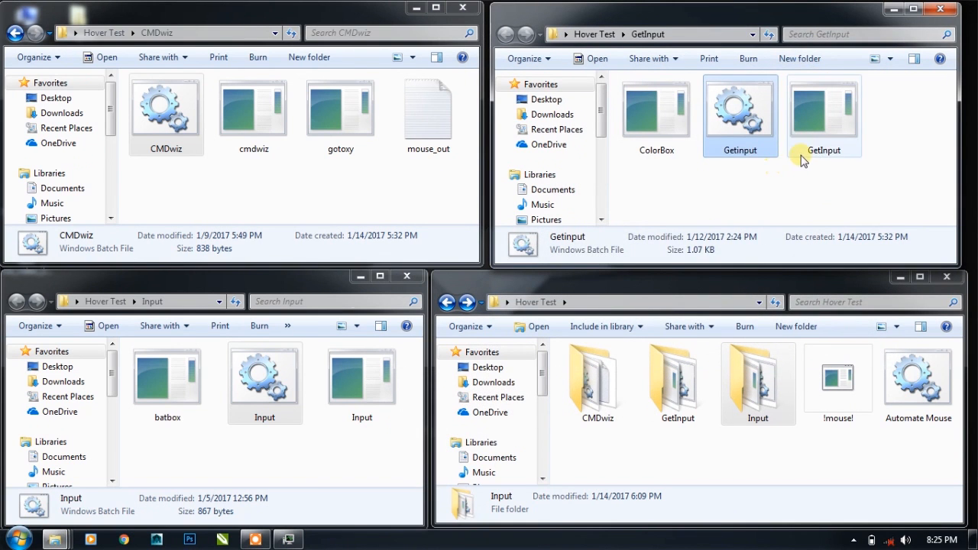
Step: Check the GetInput executable's details, then open the Getinput demo script in Notepad
left_click(824, 115)
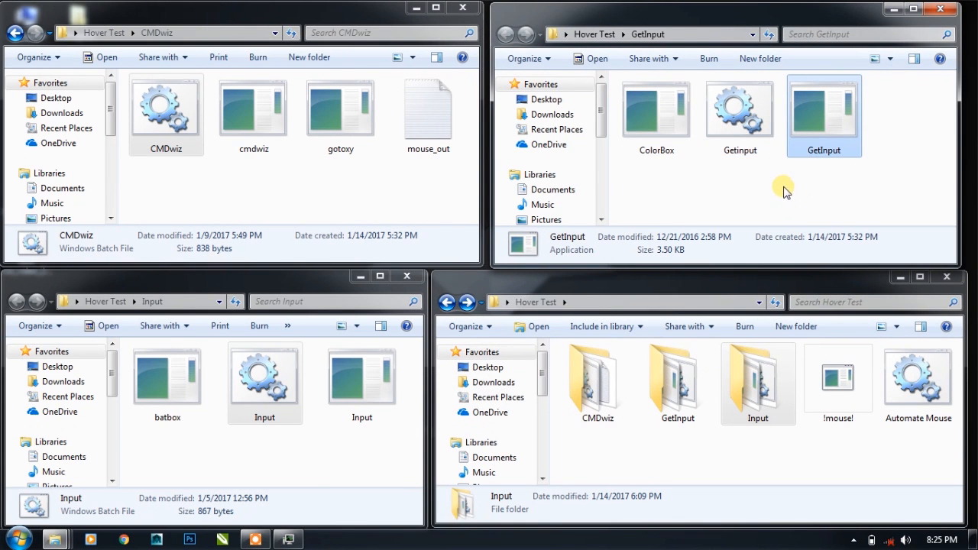
mouse_move(778, 191)
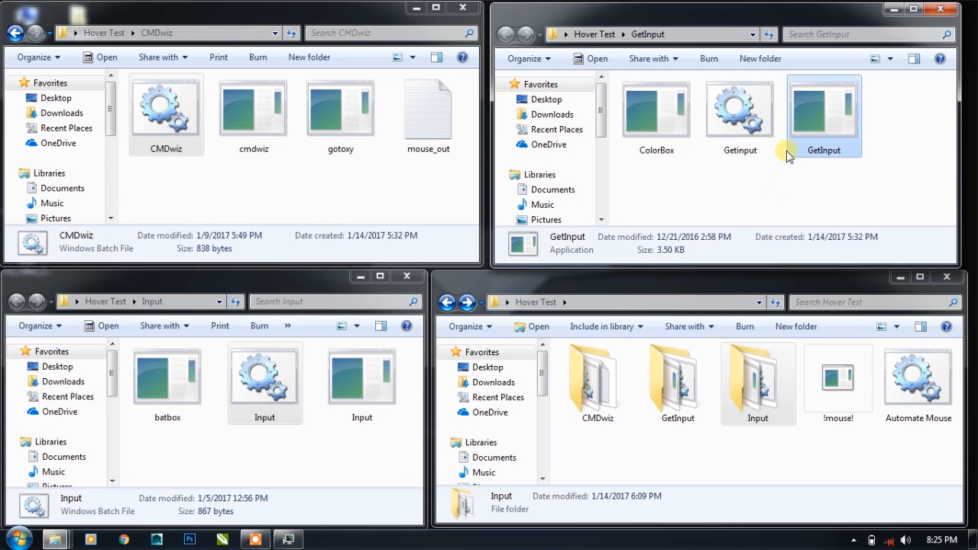
left_click(739, 111)
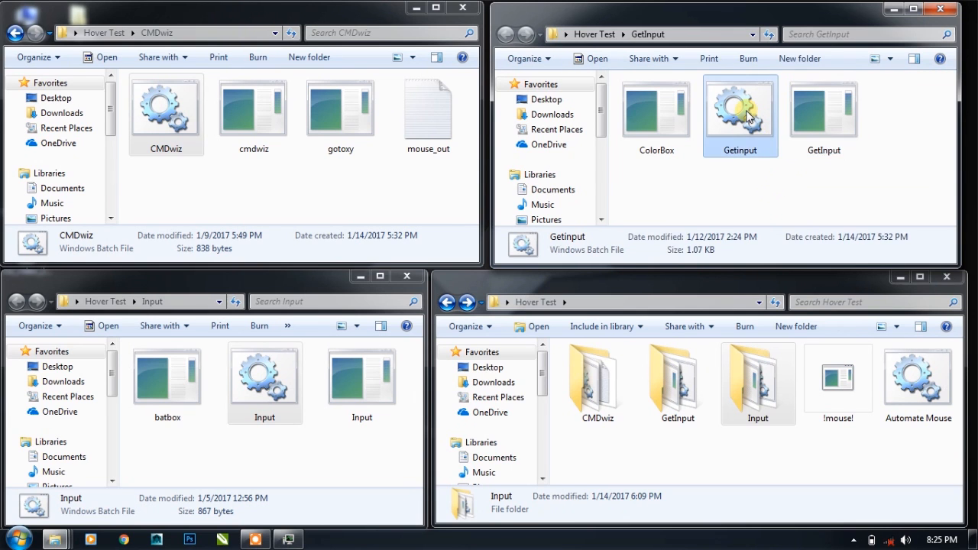
double_click(740, 111)
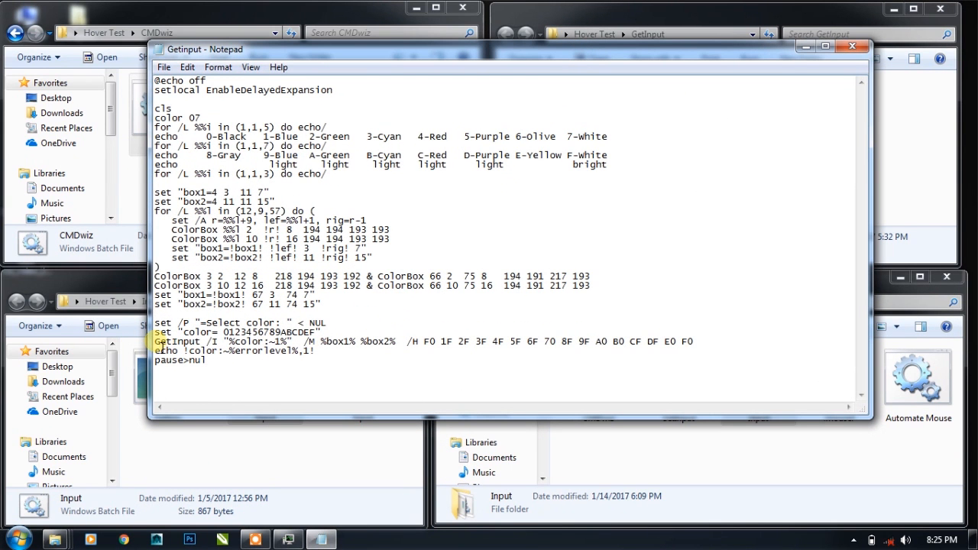
Step: Highlight the GetInput command and a word on the pause line, then close Notepad
double_click(177, 341)
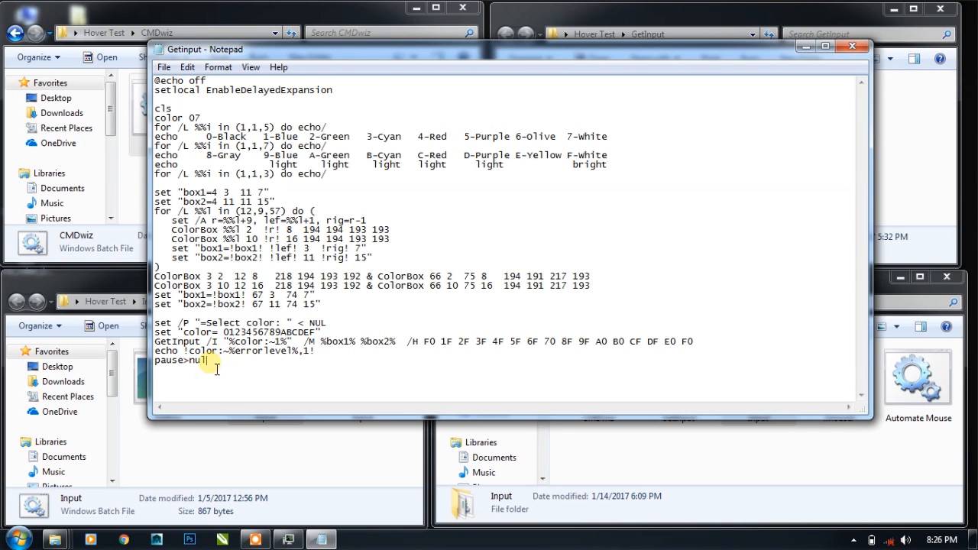
double_click(245, 350)
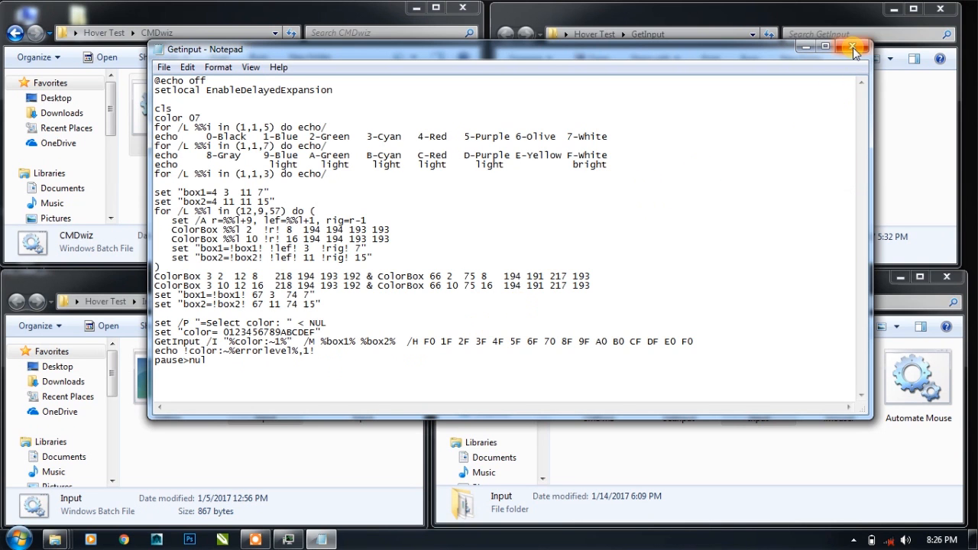
left_click(853, 48)
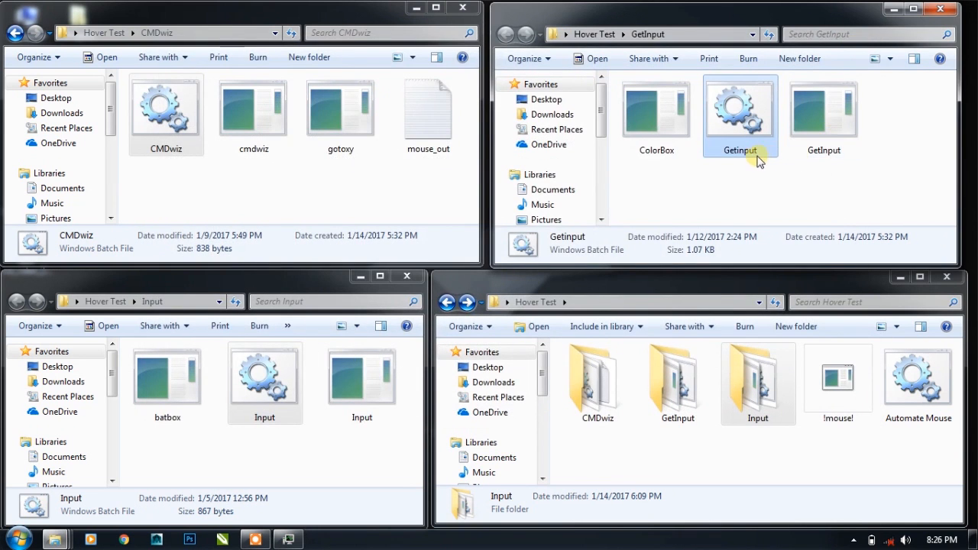
mouse_move(756, 141)
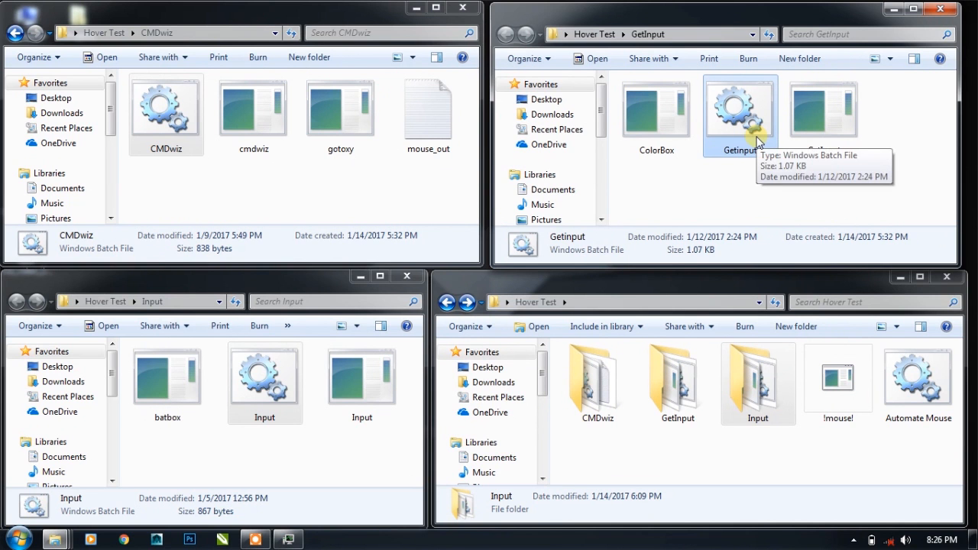
Step: Open CMDwiz.bat for editing in Notepad and inspect its OR position-change test and LOOP jump
right_click(165, 107)
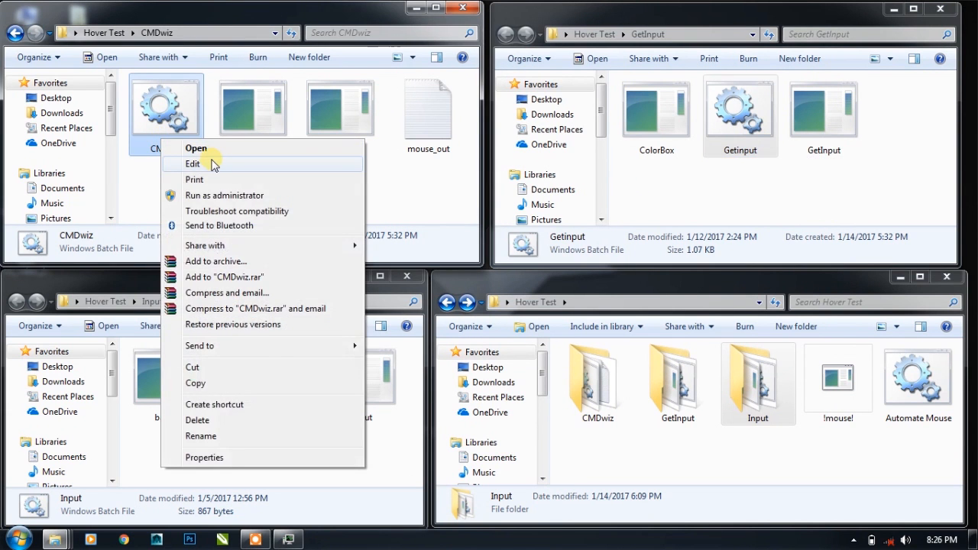
left_click(193, 163)
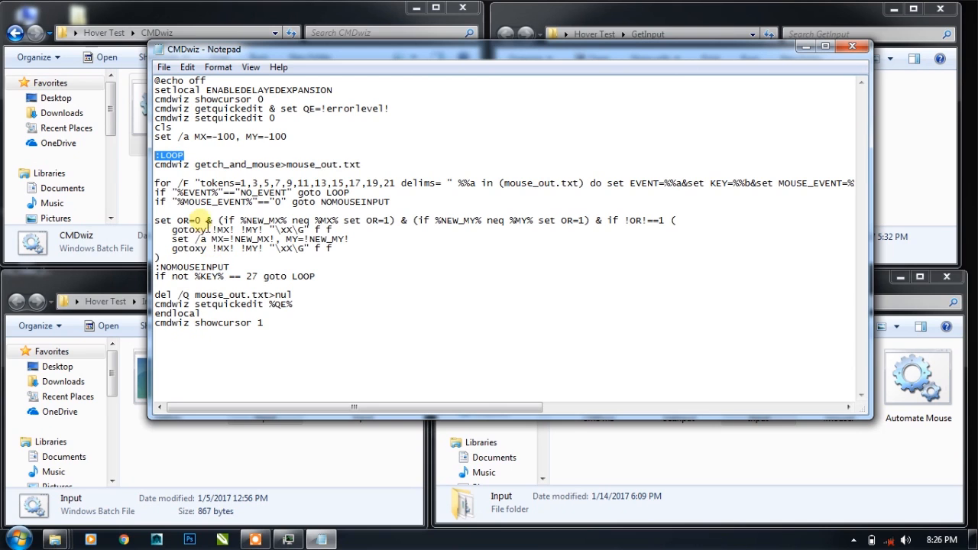
double_click(321, 193)
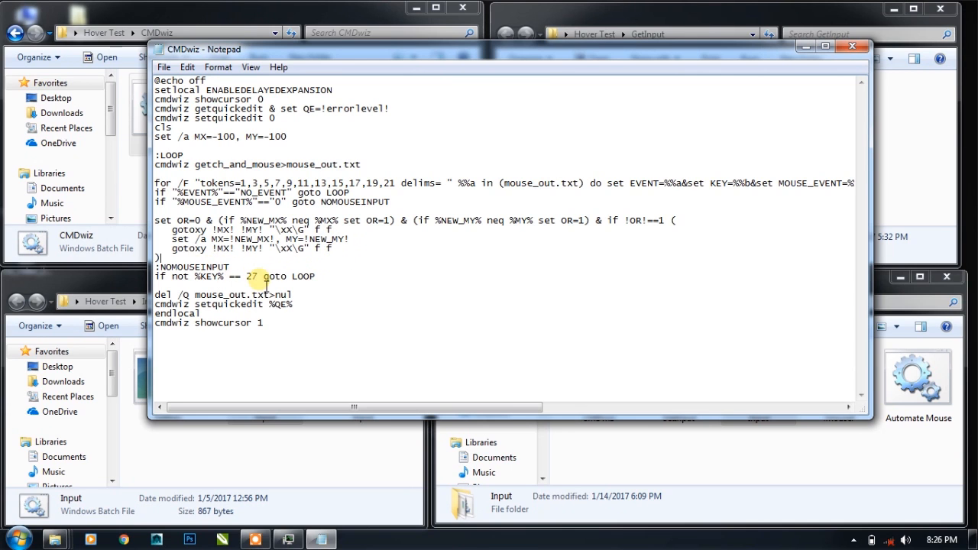
double_click(277, 276)
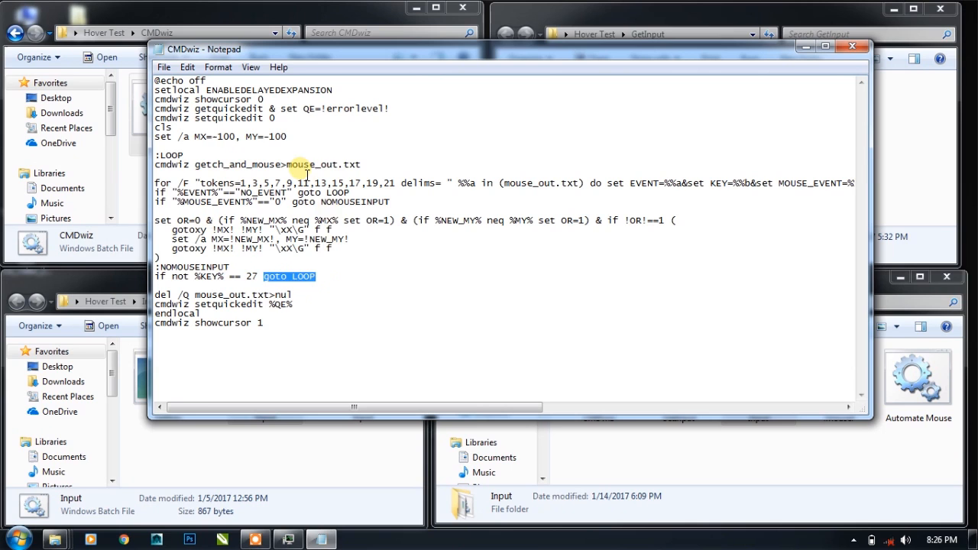
mouse_move(297, 213)
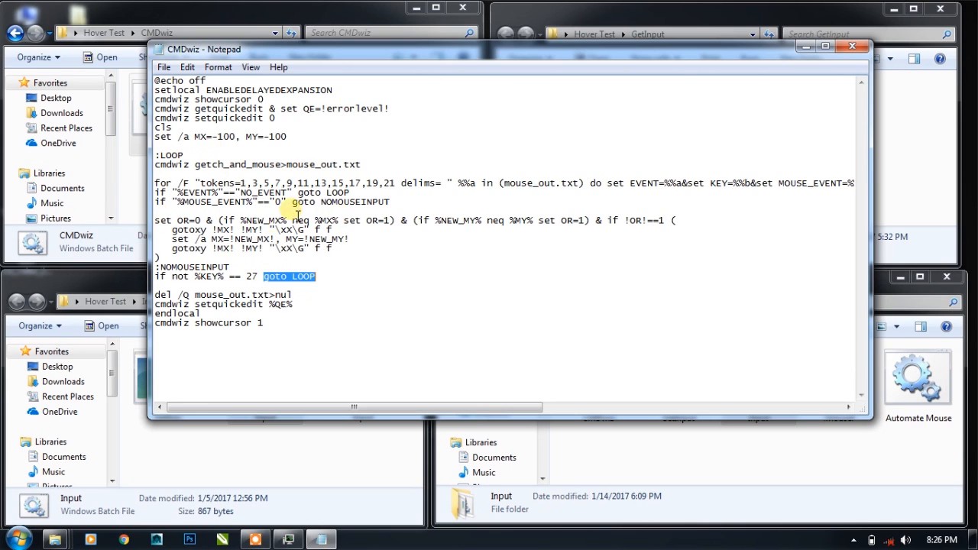
left_click(153, 153)
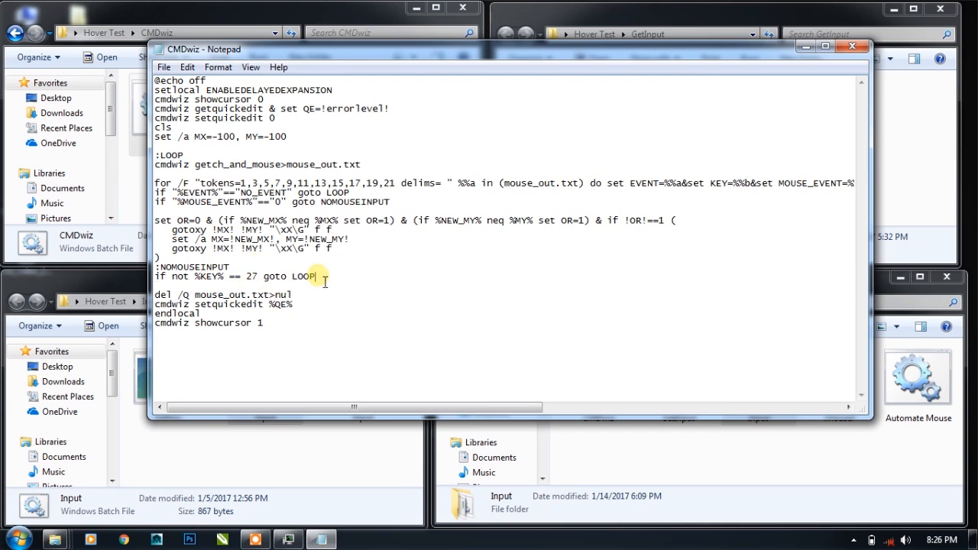
left_click_drag(155, 164, 312, 276)
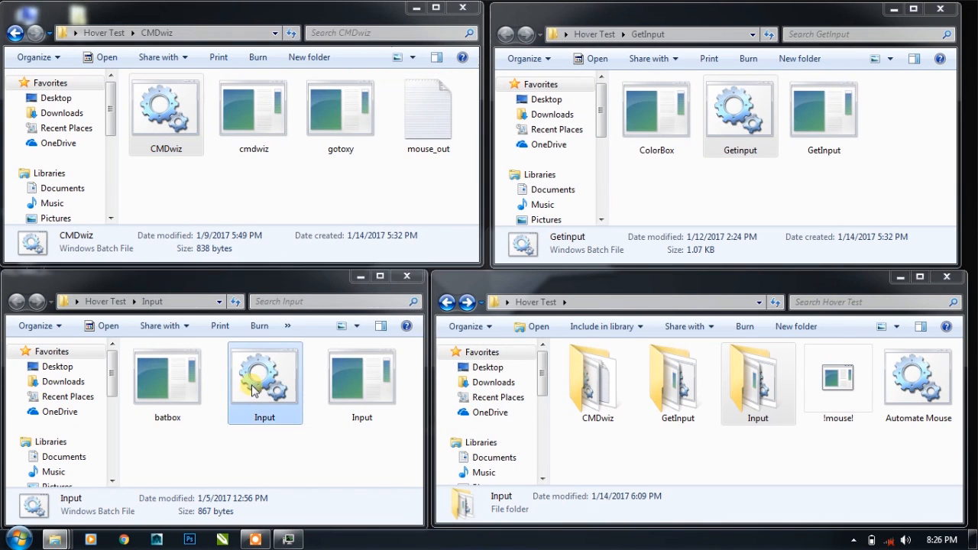
double_click(264, 375)
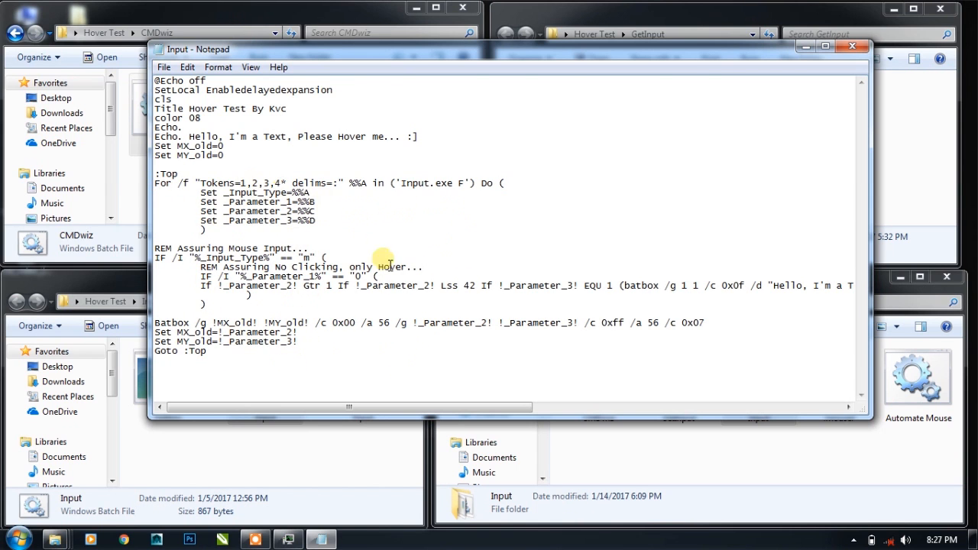
mouse_move(851, 47)
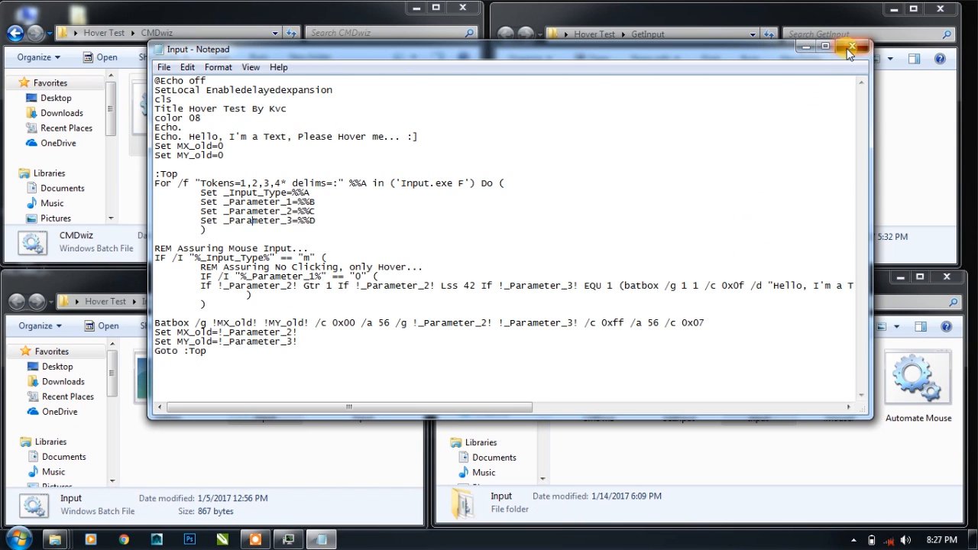
left_click(851, 47)
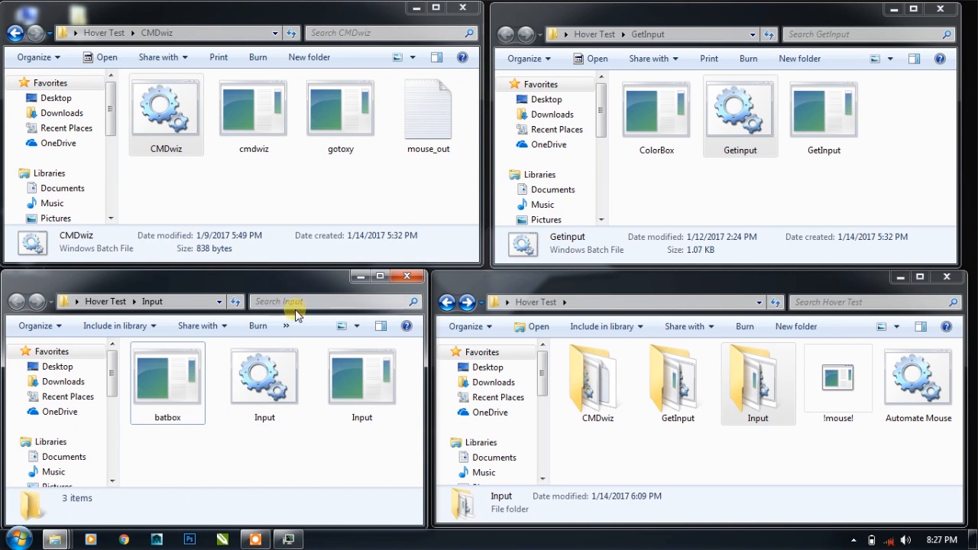
left_click(166, 103)
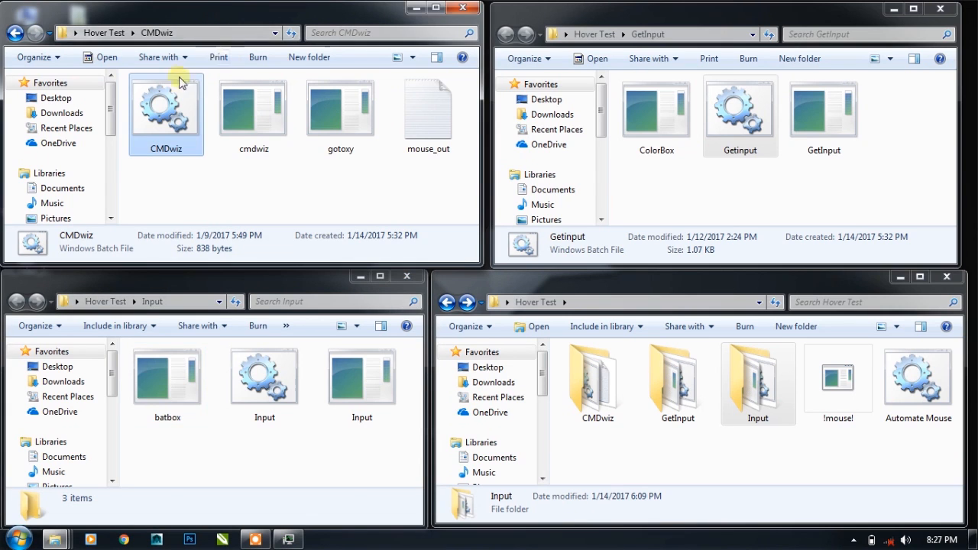
mouse_move(186, 123)
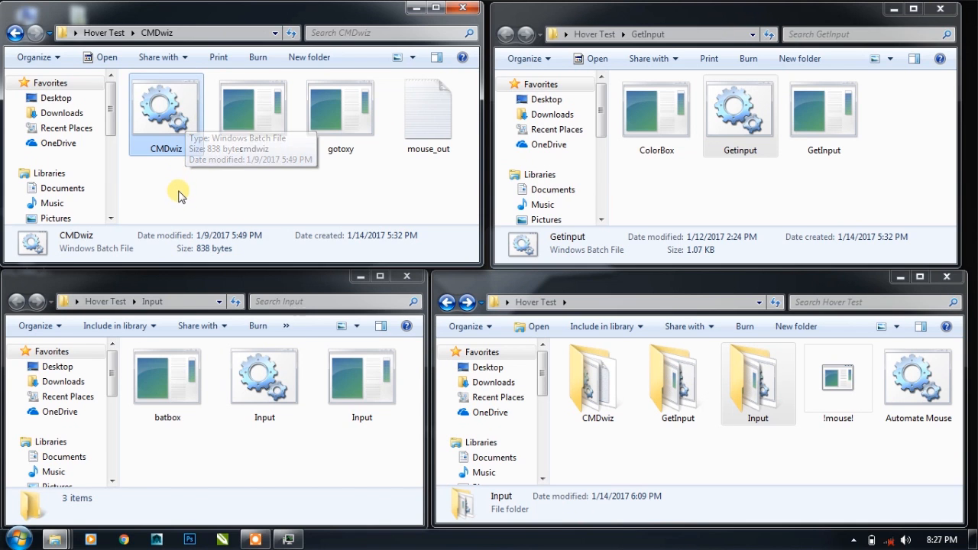
mouse_move(736, 172)
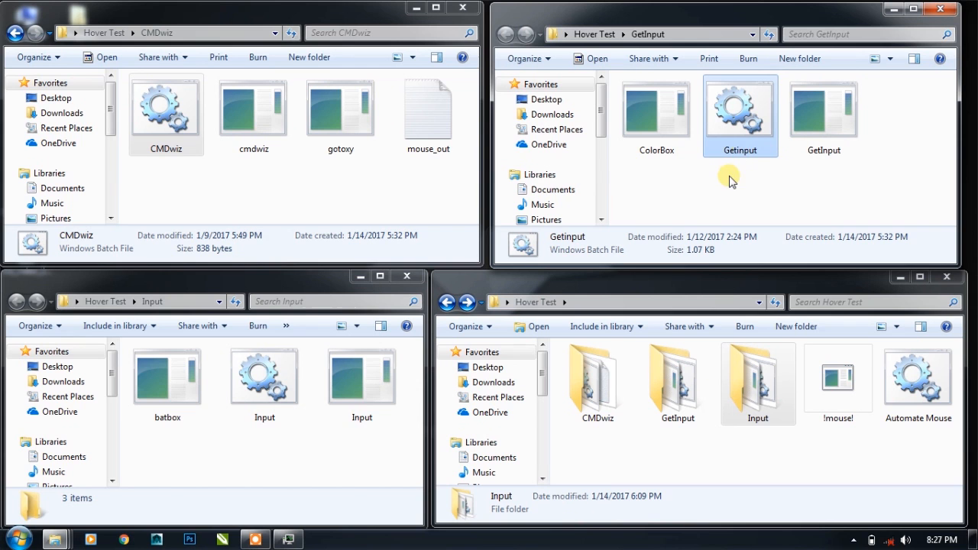
mouse_move(649, 191)
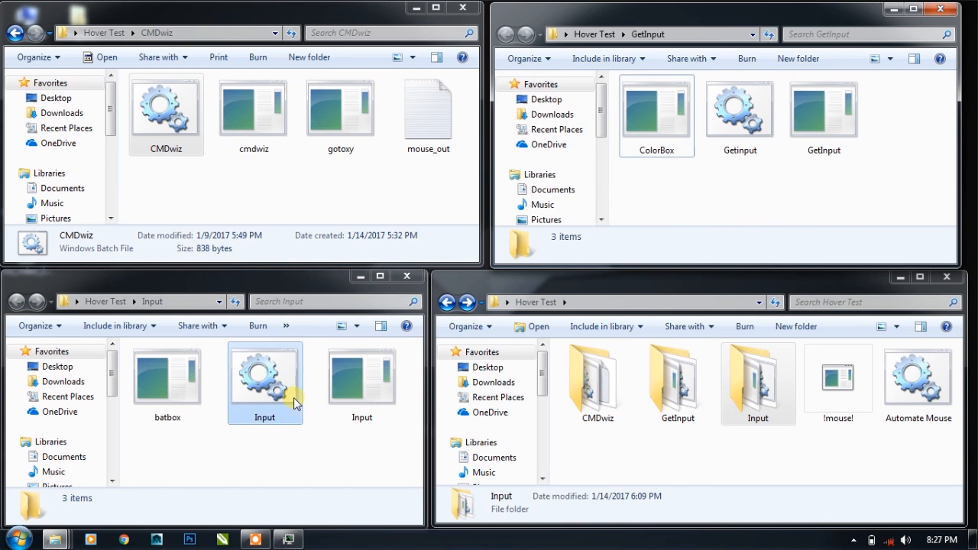
double_click(264, 375)
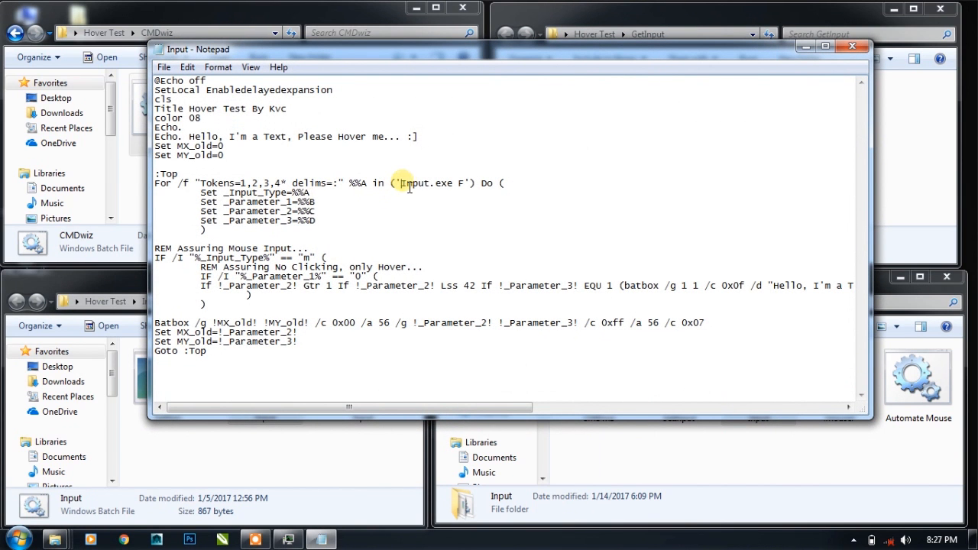
double_click(418, 182)
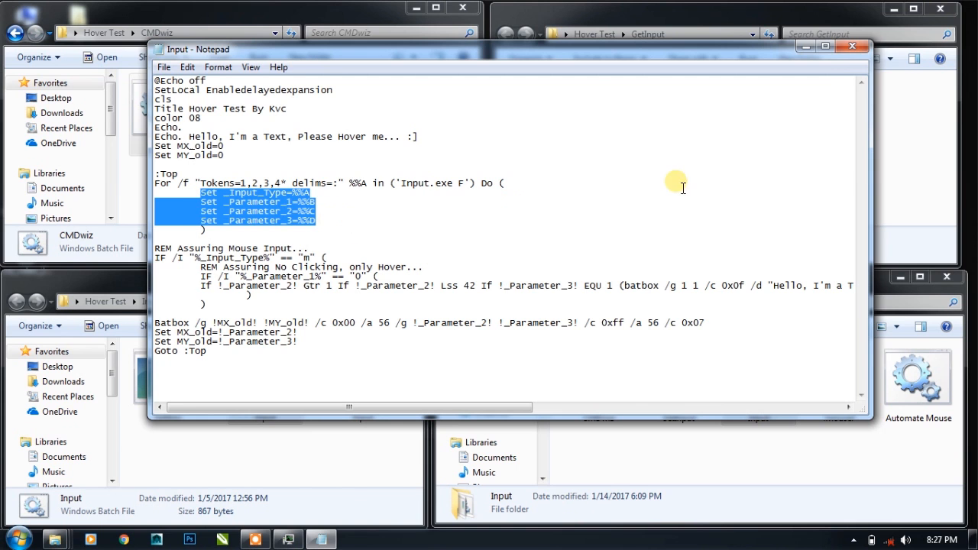
left_click(851, 46)
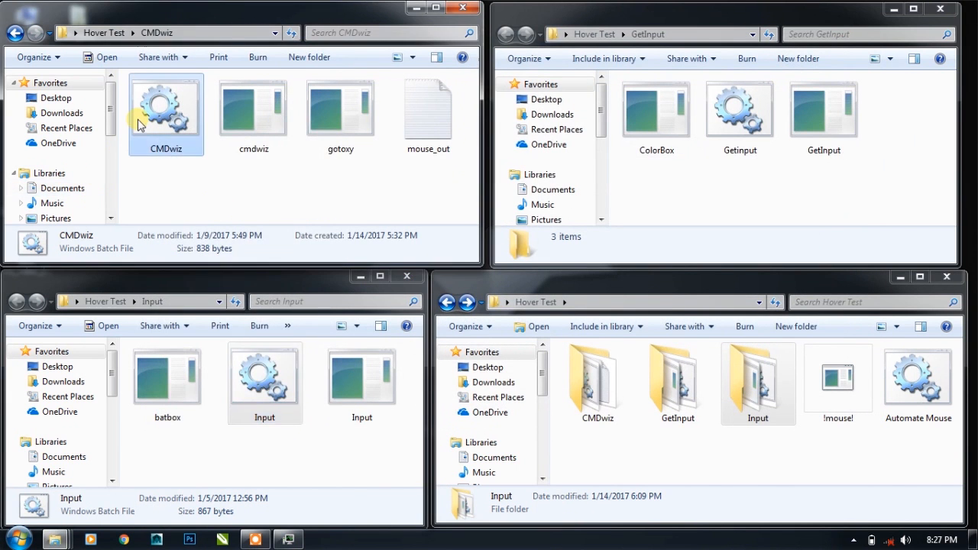
double_click(166, 103)
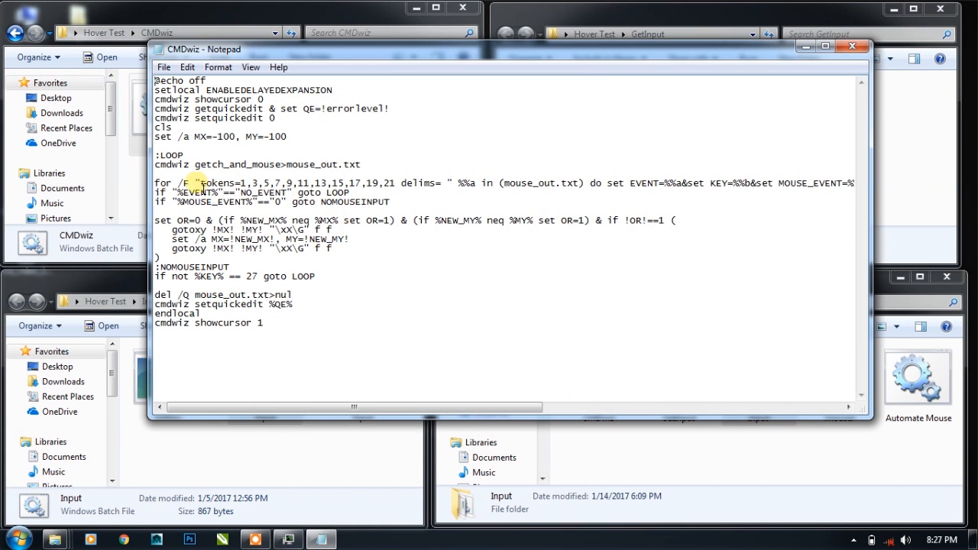
left_click_drag(201, 183, 389, 183)
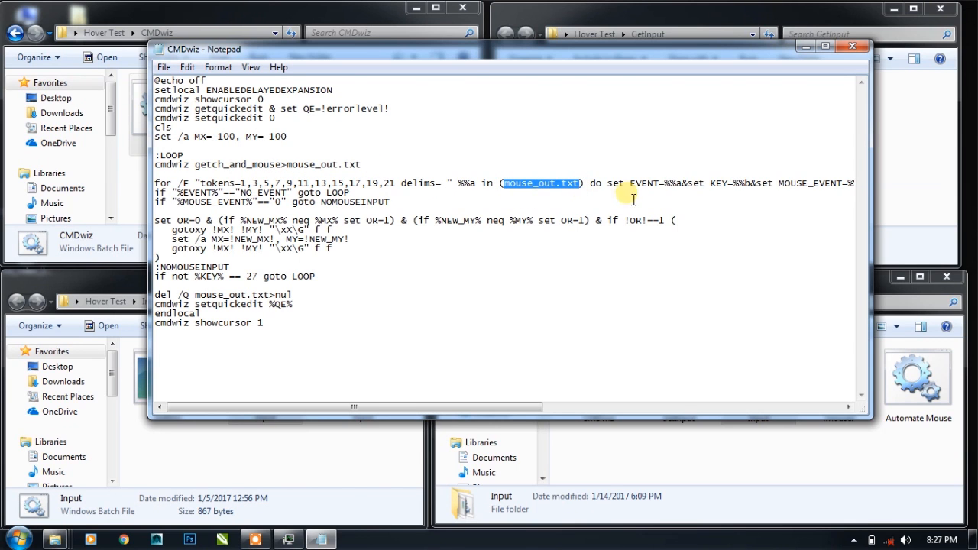
left_click_drag(631, 184, 852, 184)
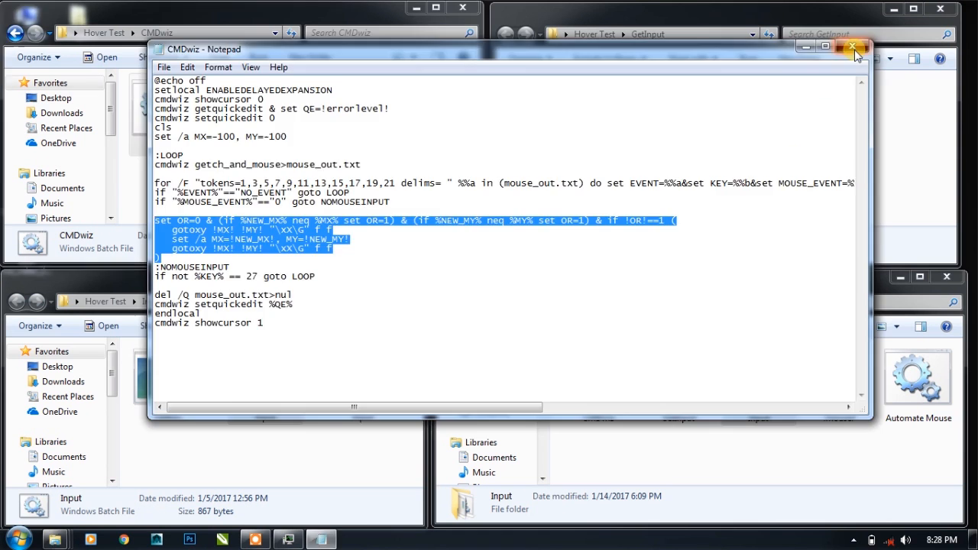
left_click(854, 46)
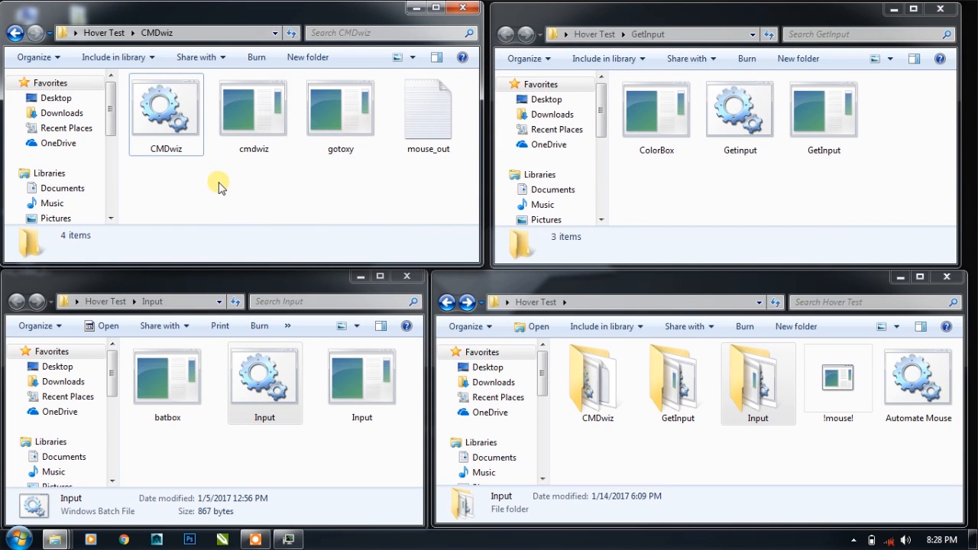
mouse_move(197, 165)
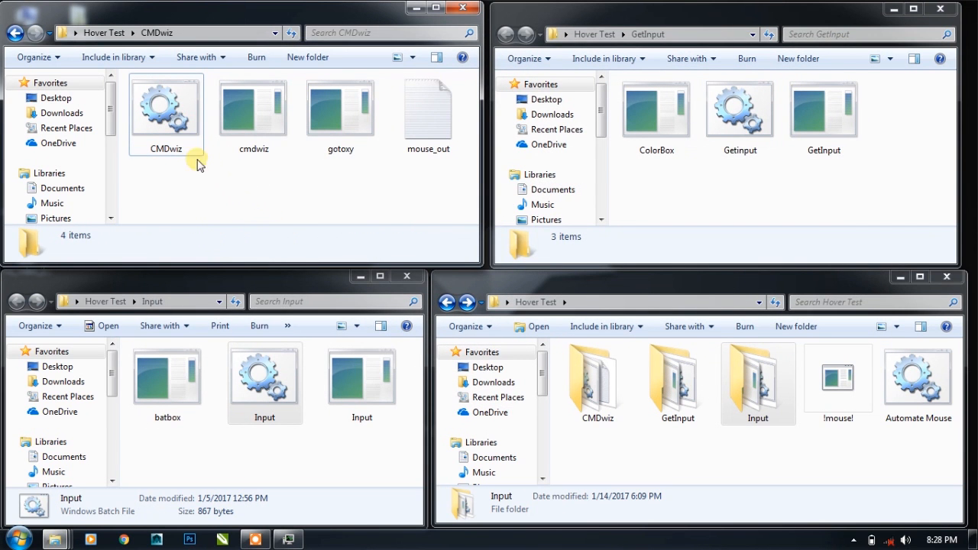
mouse_move(274, 189)
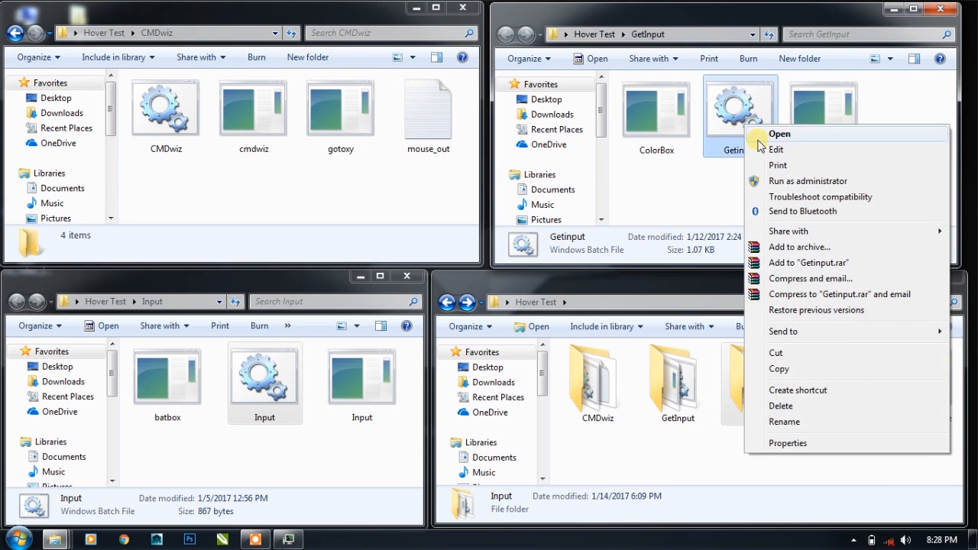
left_click(777, 149)
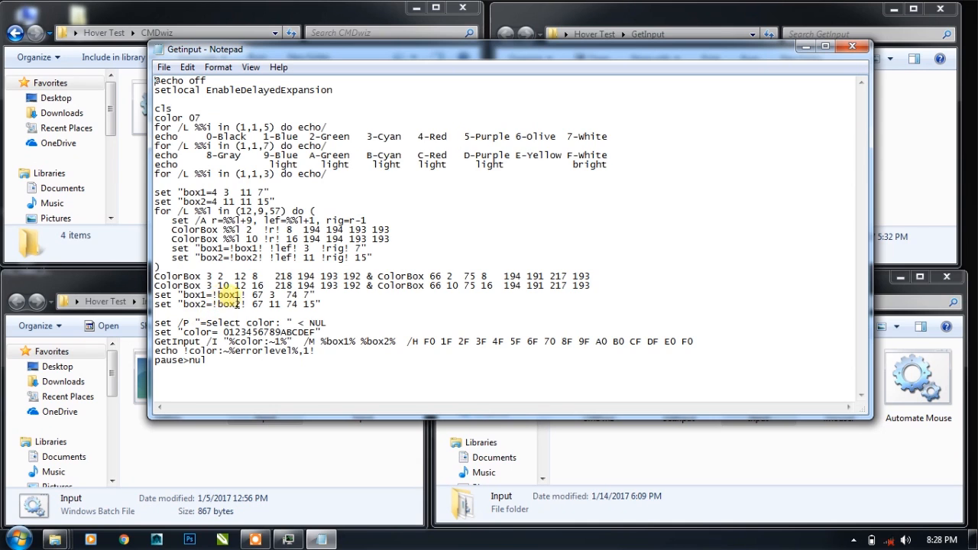
left_click_drag(250, 304, 319, 304)
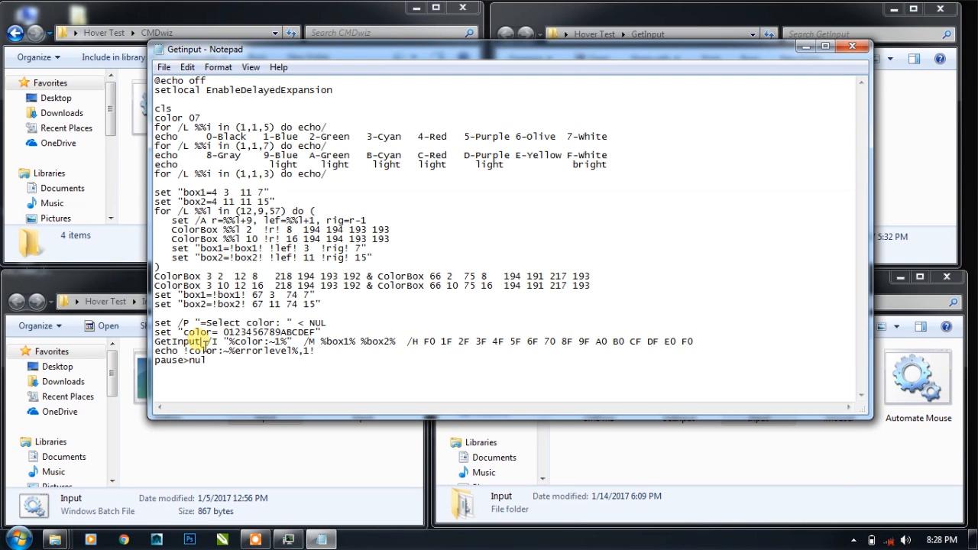
double_click(180, 341)
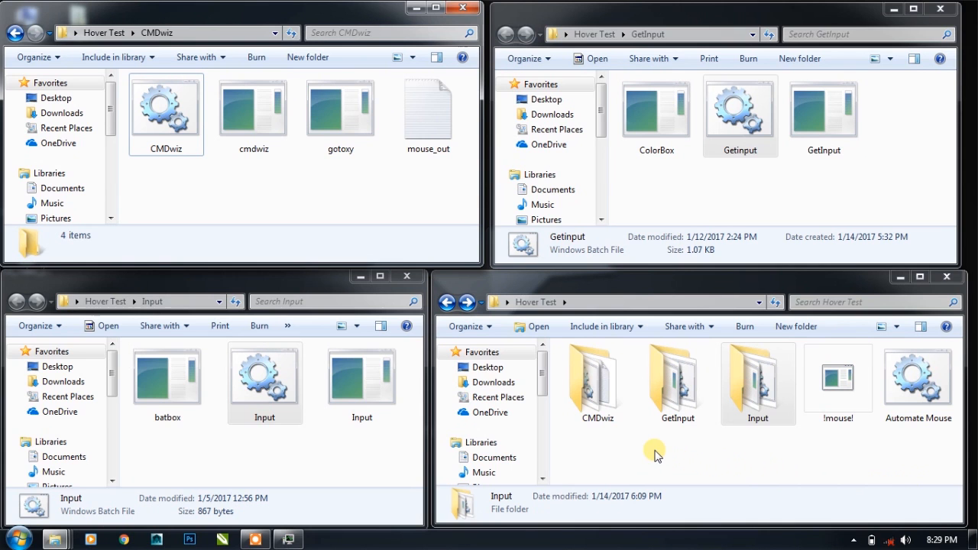
mouse_move(257, 451)
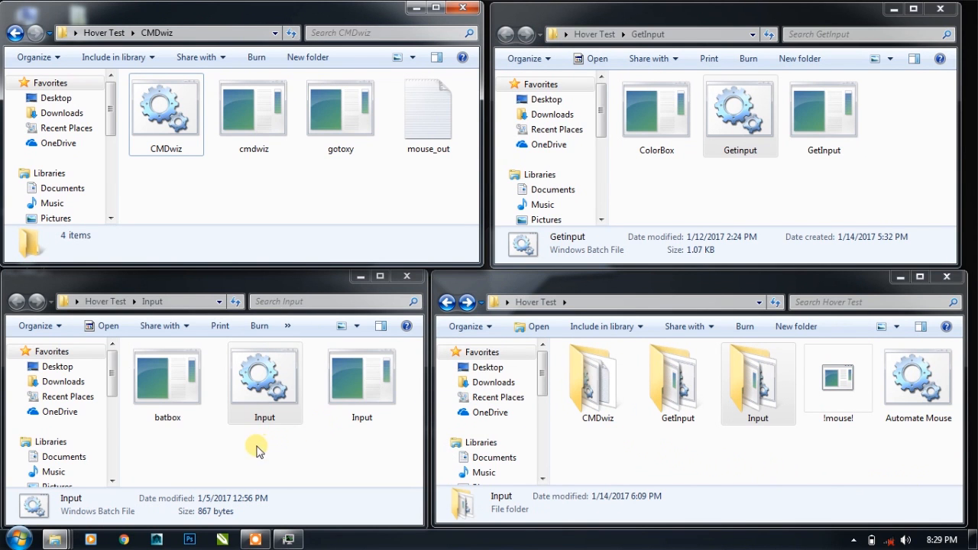
Step: Select and launch CMDwiz.bat from the CMDwiz folder window in cmd.exe
left_click(166, 115)
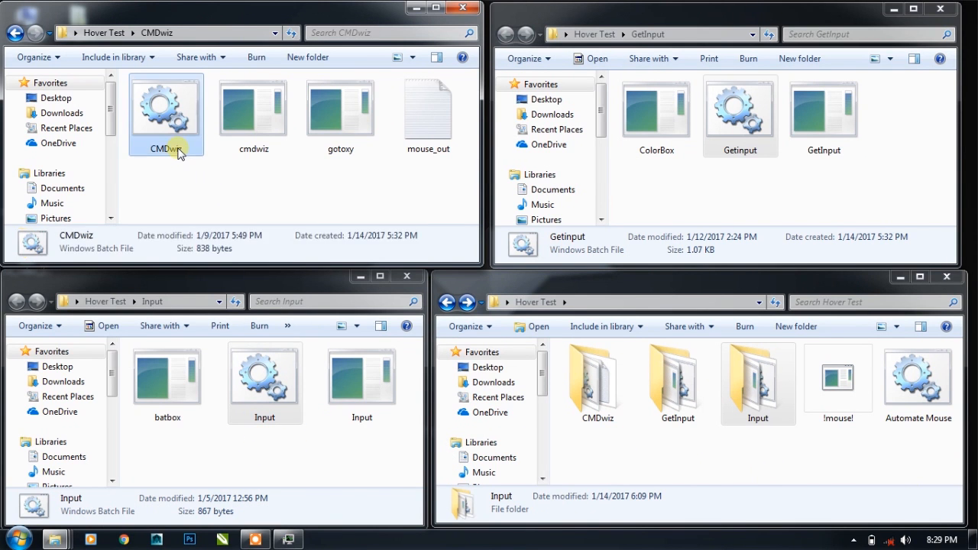
double_click(166, 107)
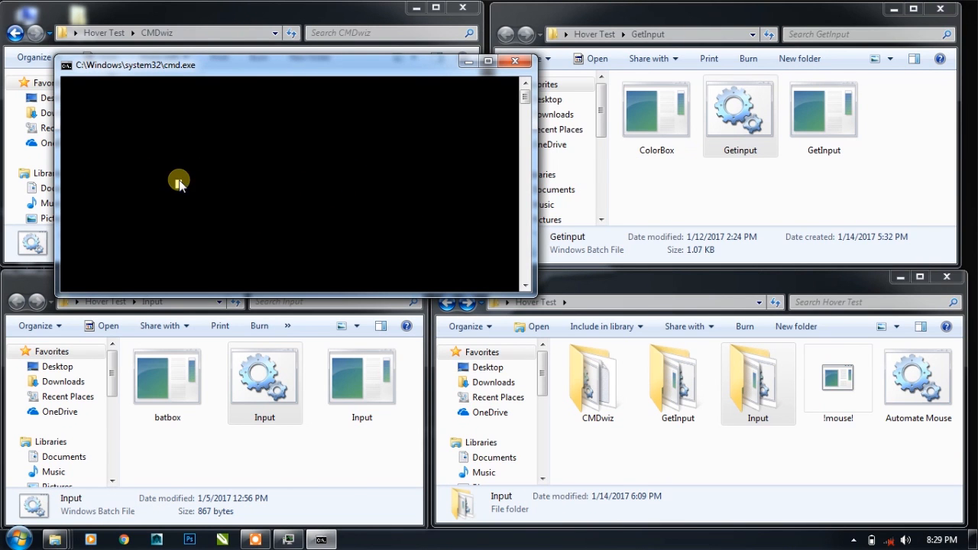
mouse_move(384, 161)
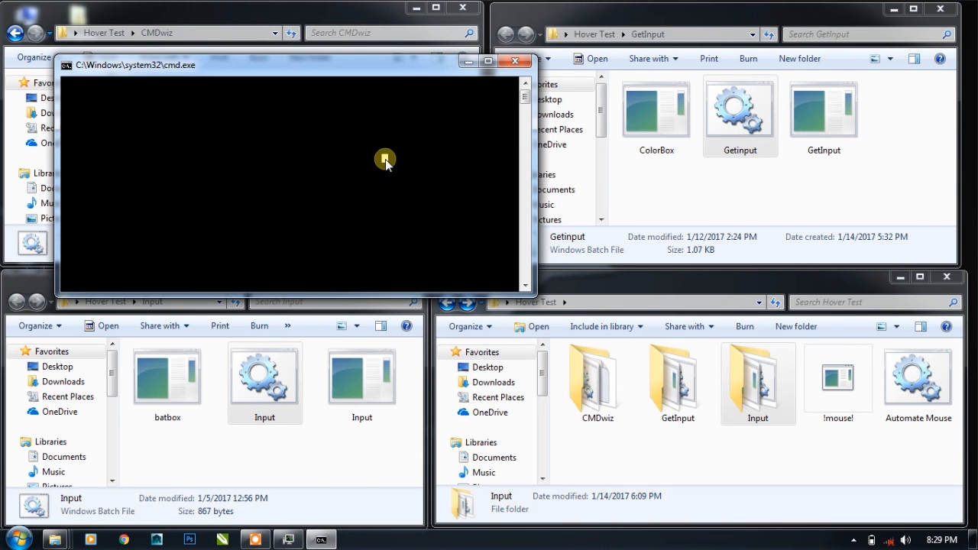